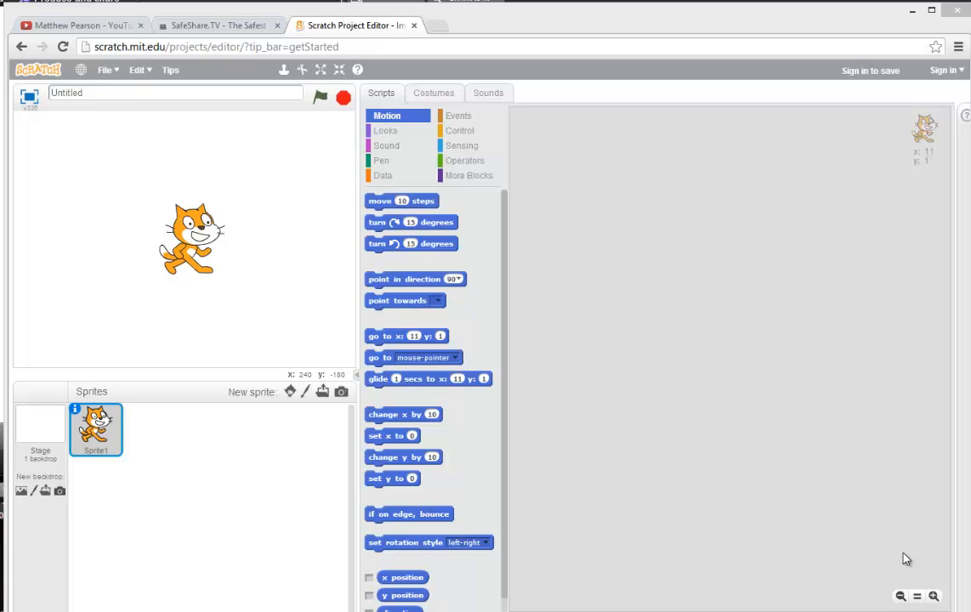
mouse_move(190, 123)
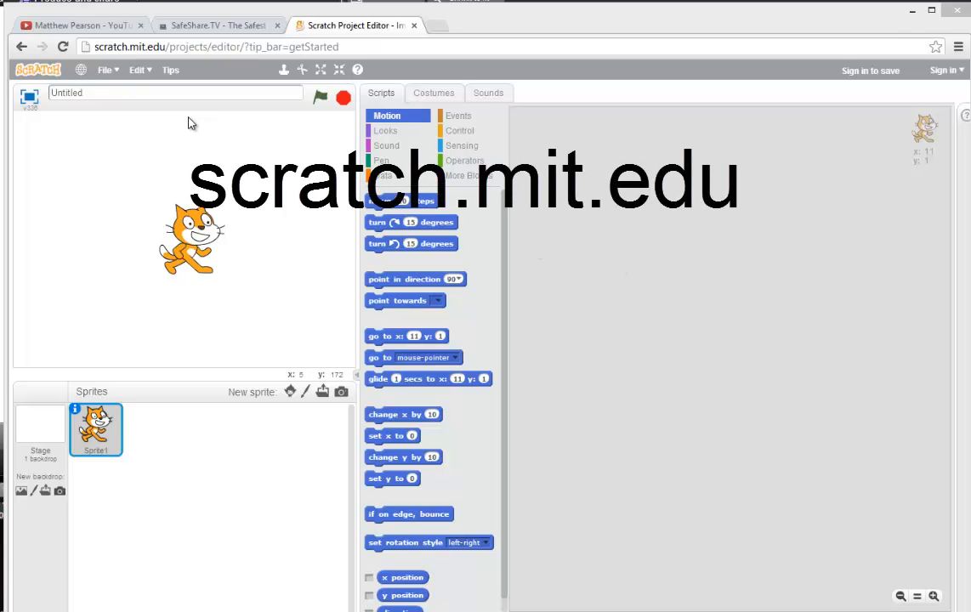
mouse_move(252, 145)
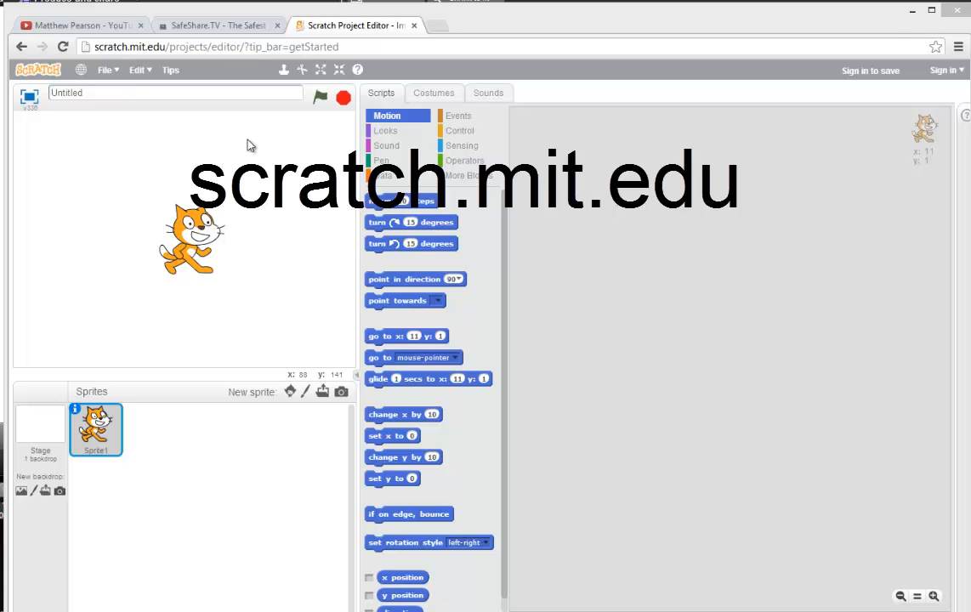
mouse_move(108, 201)
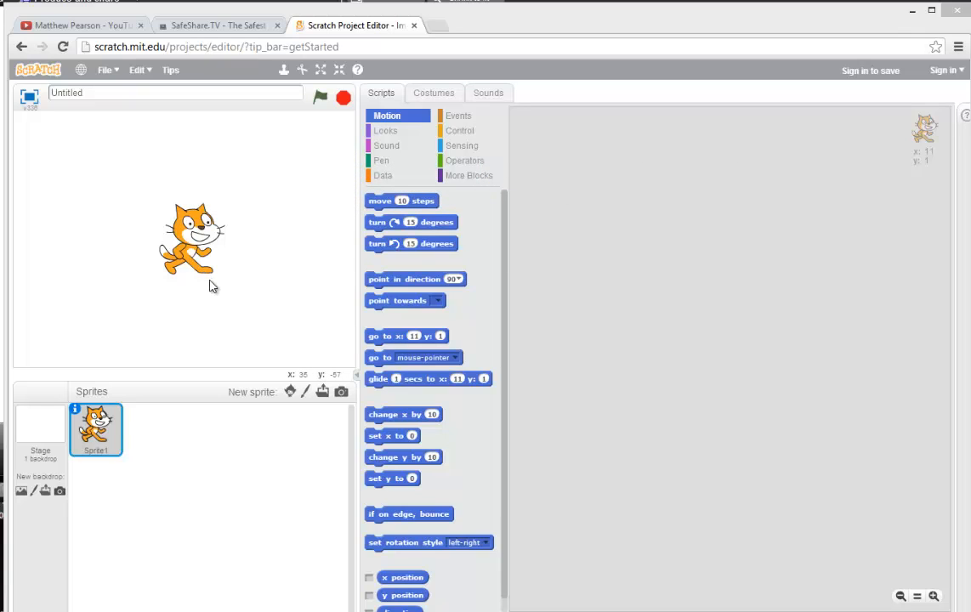
mouse_move(223, 286)
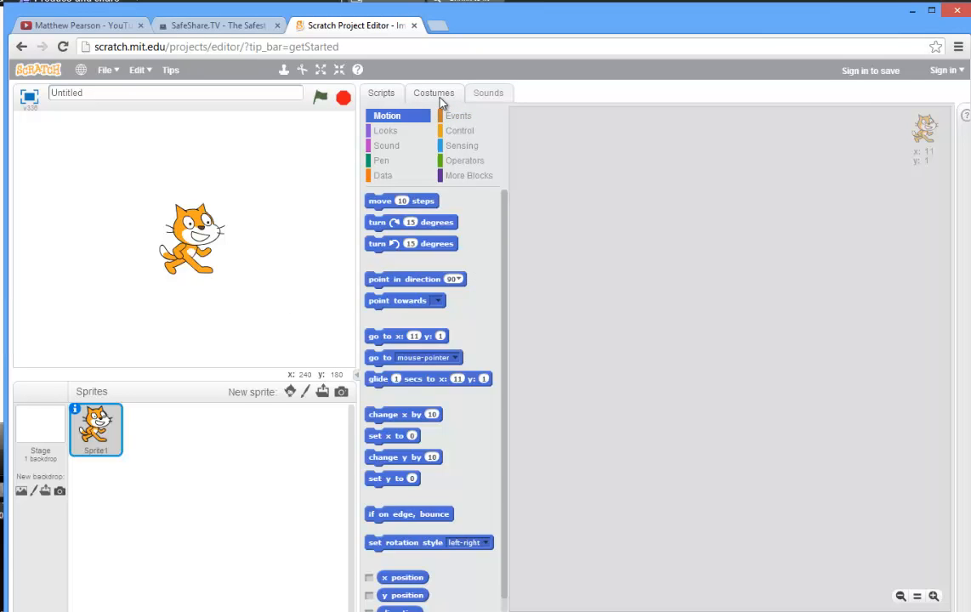
mouse_move(395, 115)
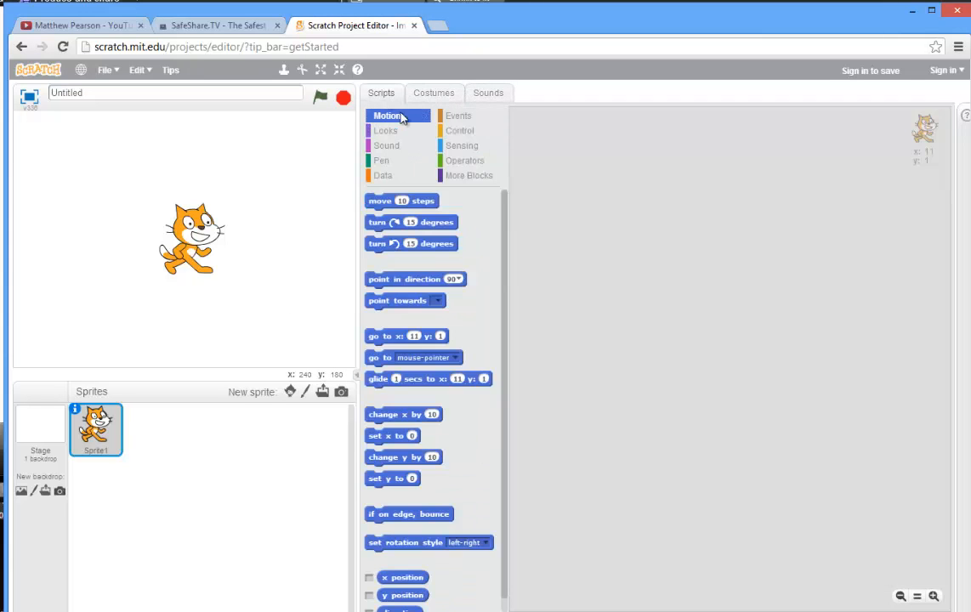
Preview the Looks, Data and Sensing block palettes, then switch to the cat's Costumes view.
click(385, 129)
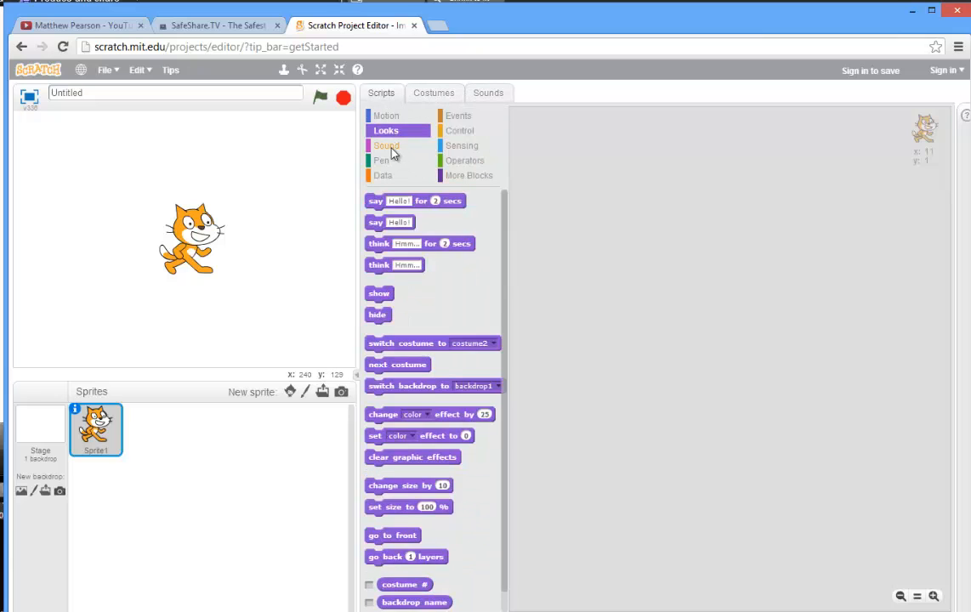
click(383, 175)
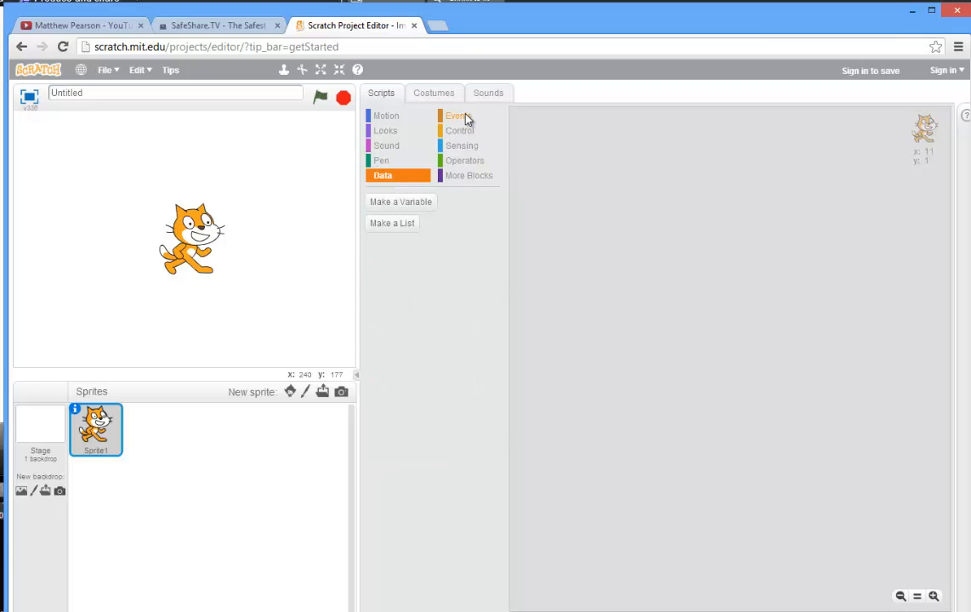
click(463, 146)
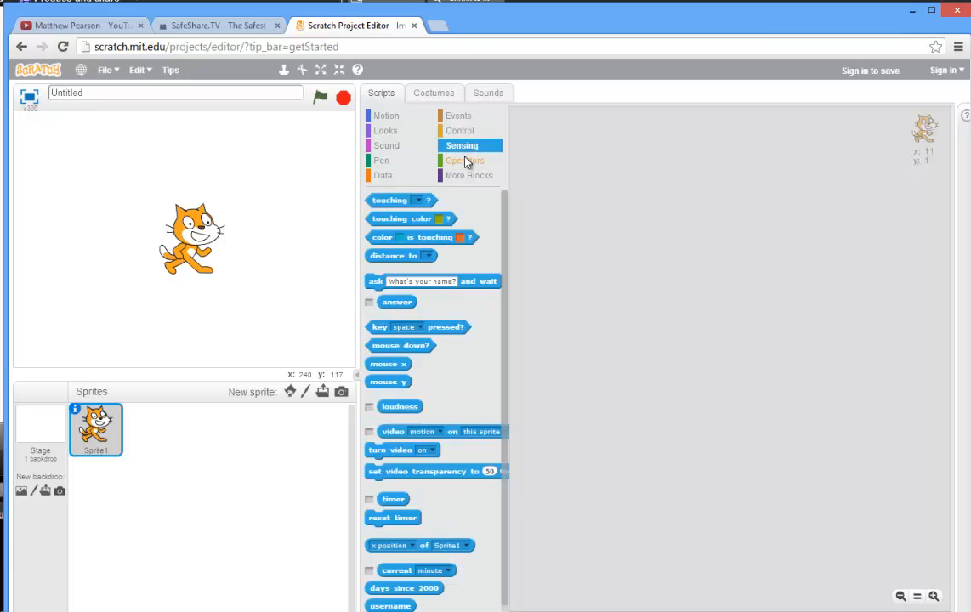
click(434, 92)
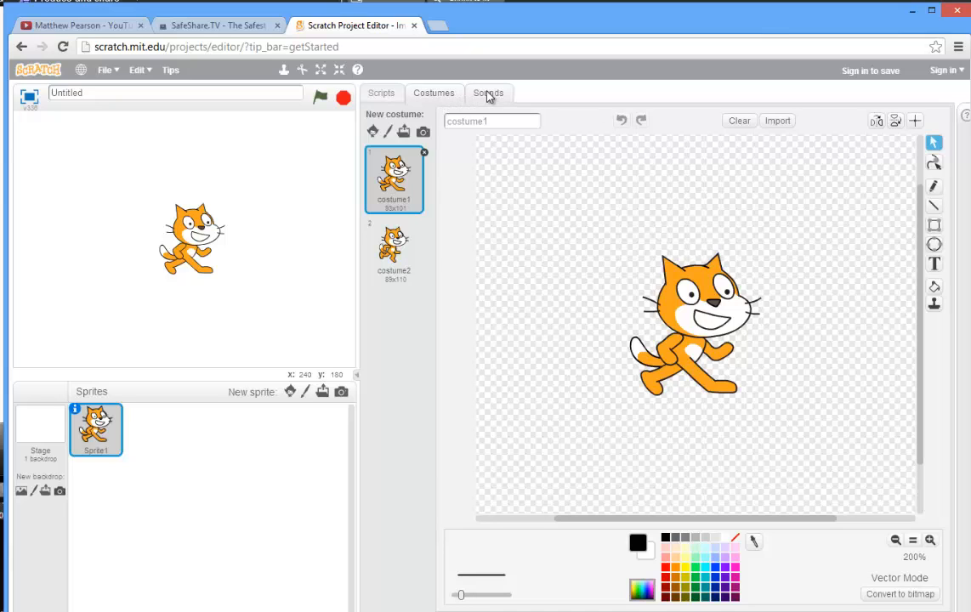
Show the cat sprite's meow sound with its waveform in the sound editor.
click(488, 92)
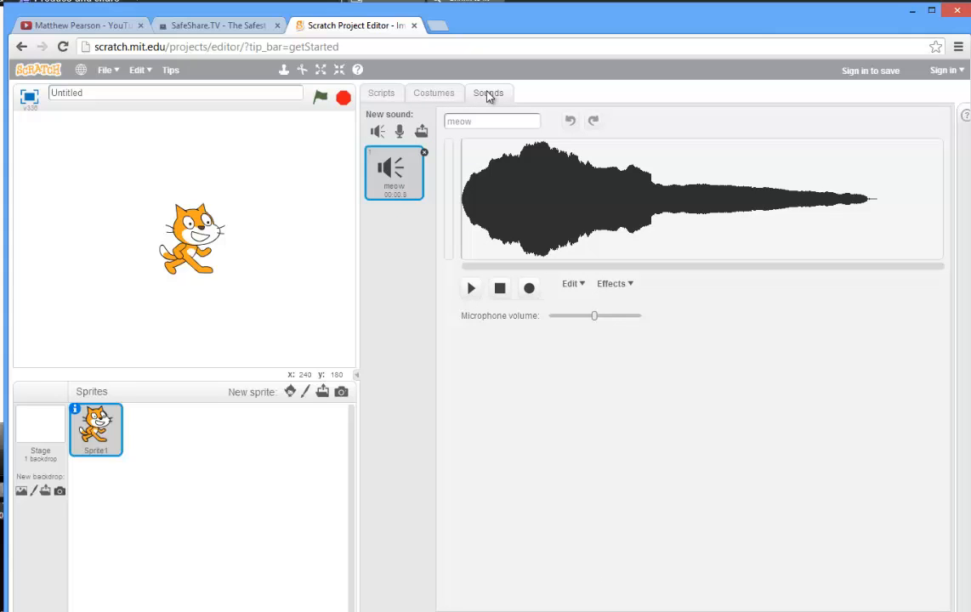
mouse_move(306, 206)
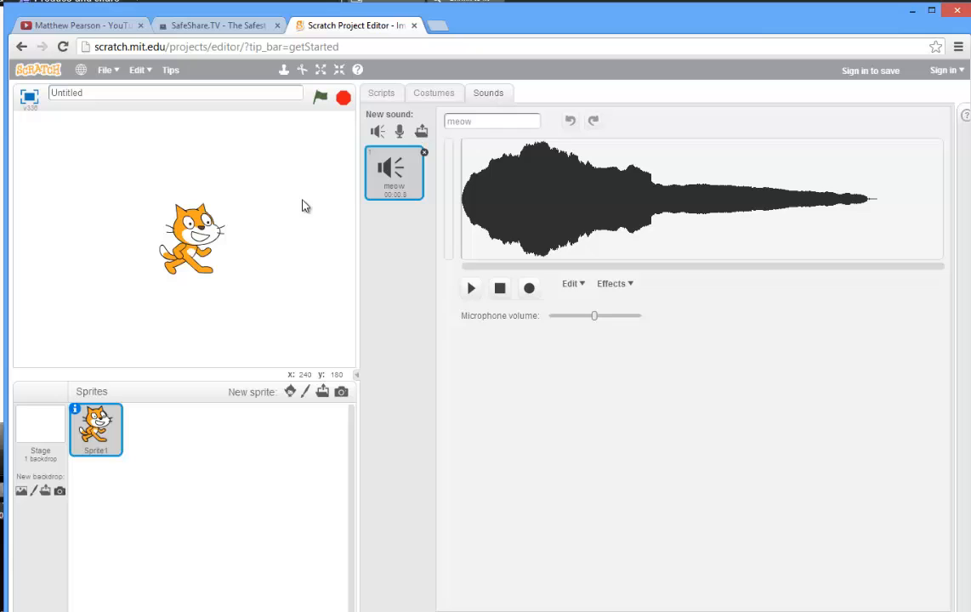
mouse_move(385, 208)
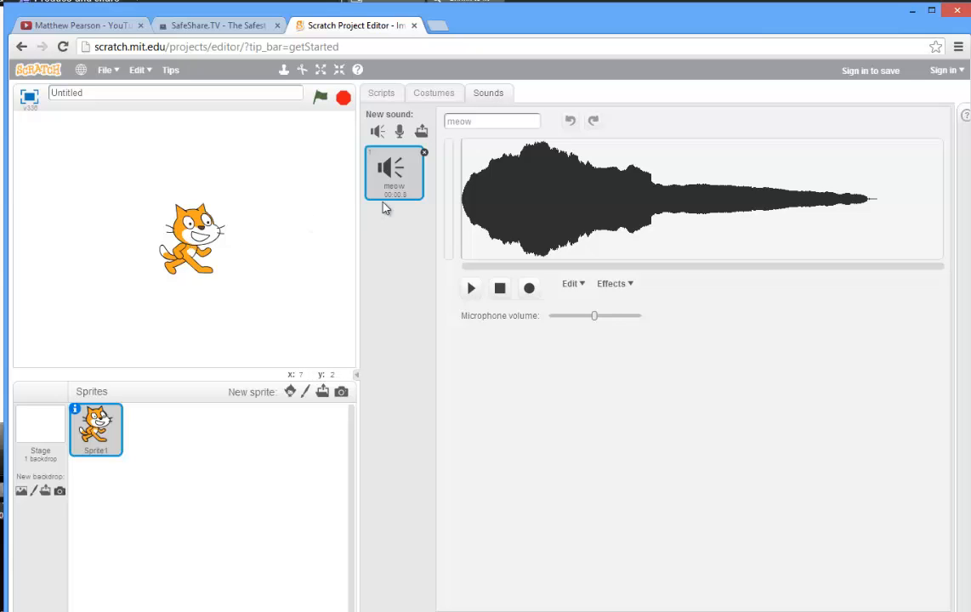
mouse_move(487, 108)
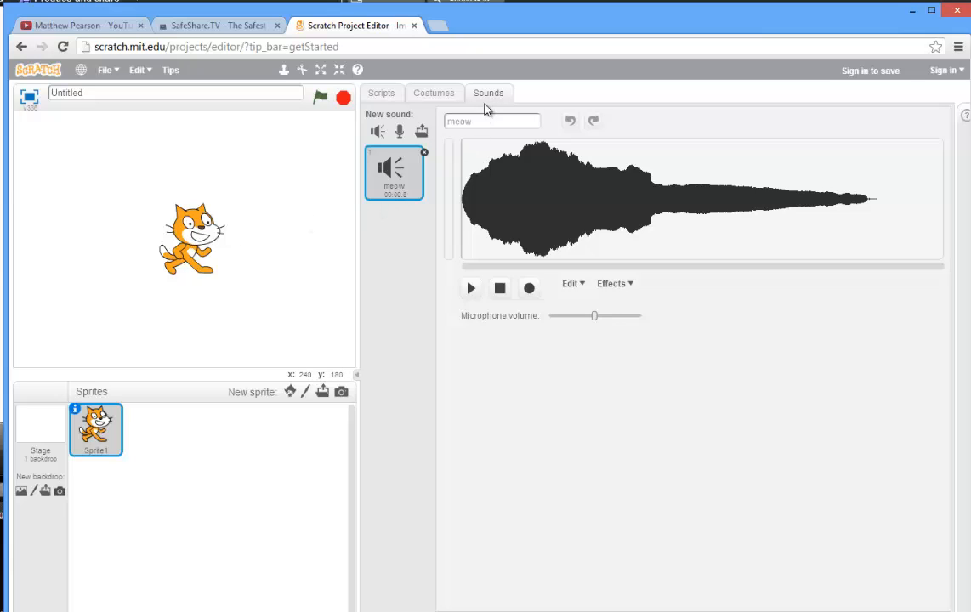
Return to the cat's empty scripting area from the Sounds view.
click(381, 92)
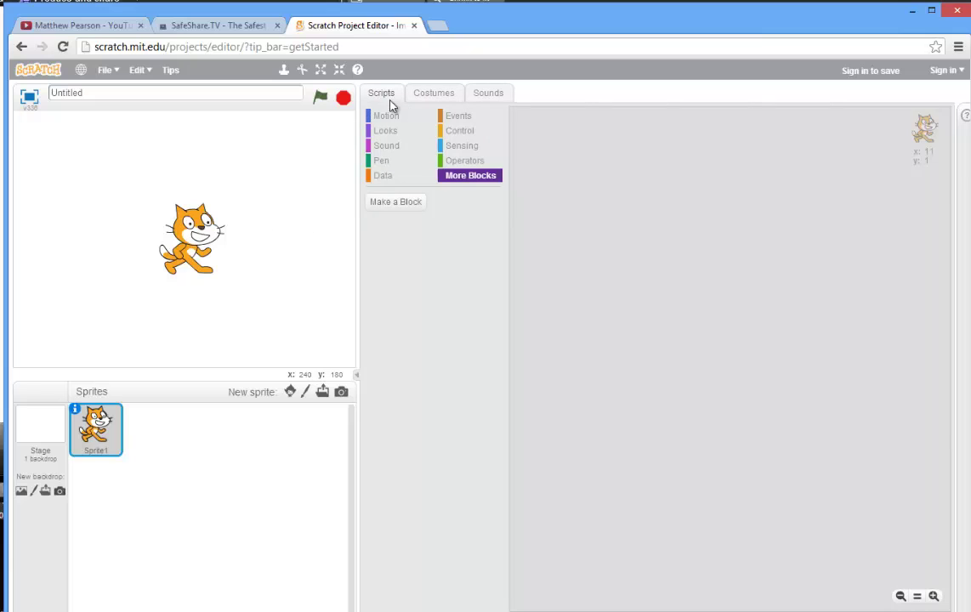
mouse_move(673, 232)
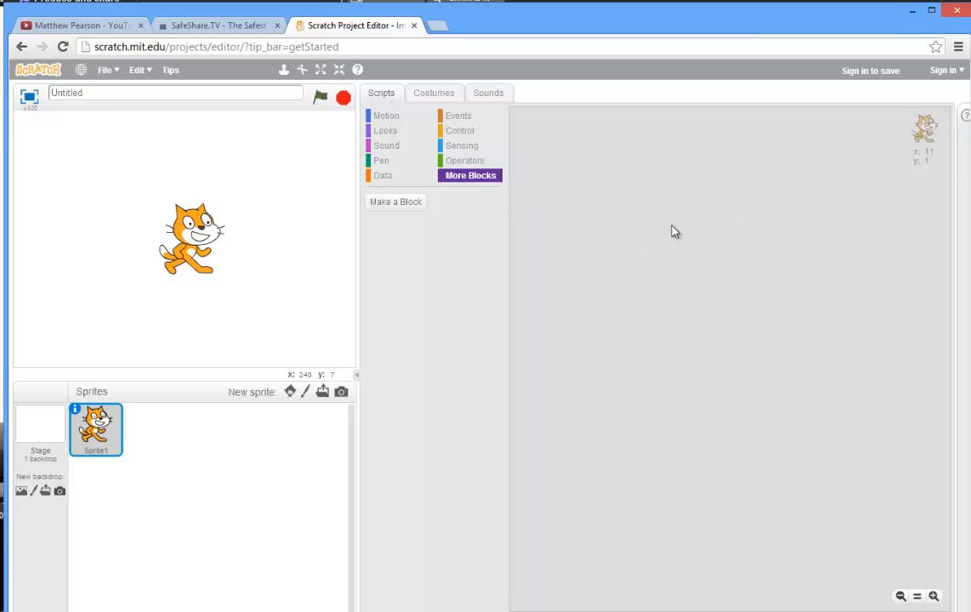
mouse_move(653, 248)
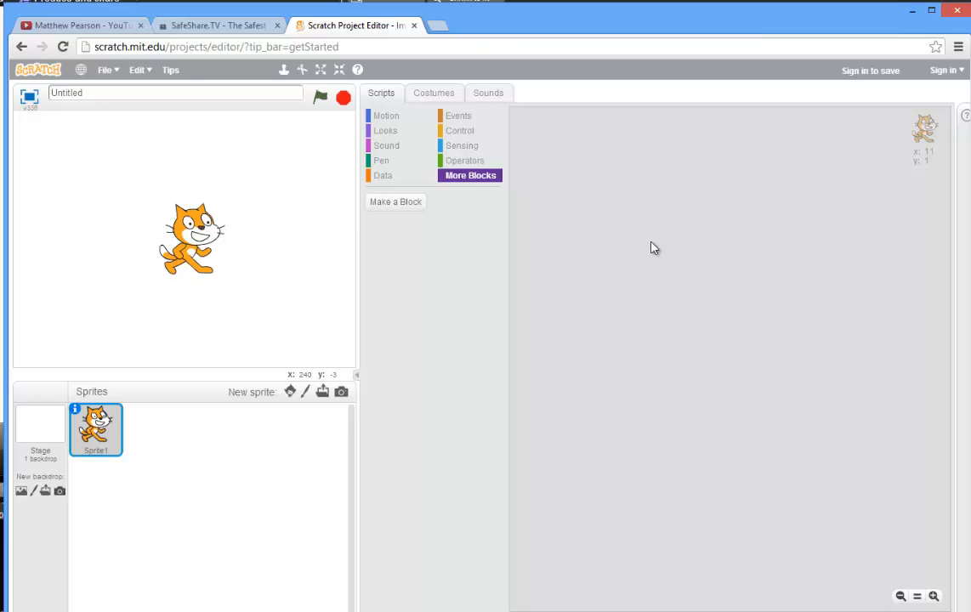
mouse_move(435, 288)
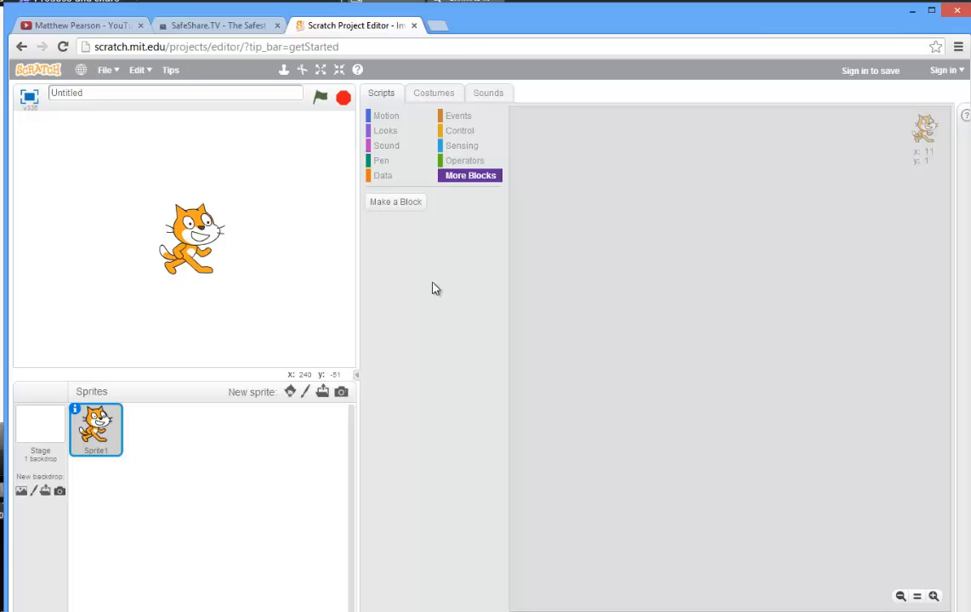
drag(191, 238, 173, 213)
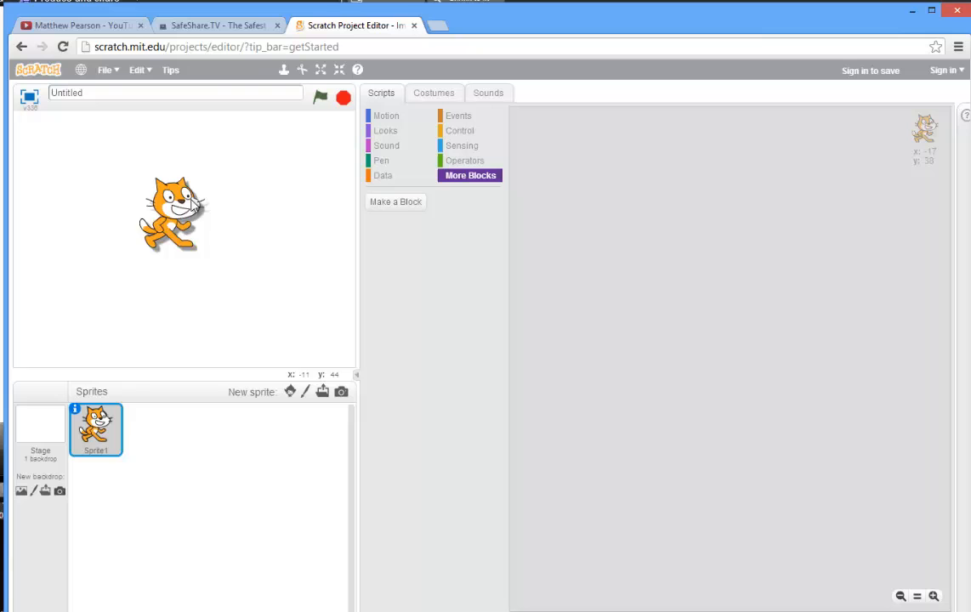
drag(174, 213, 221, 217)
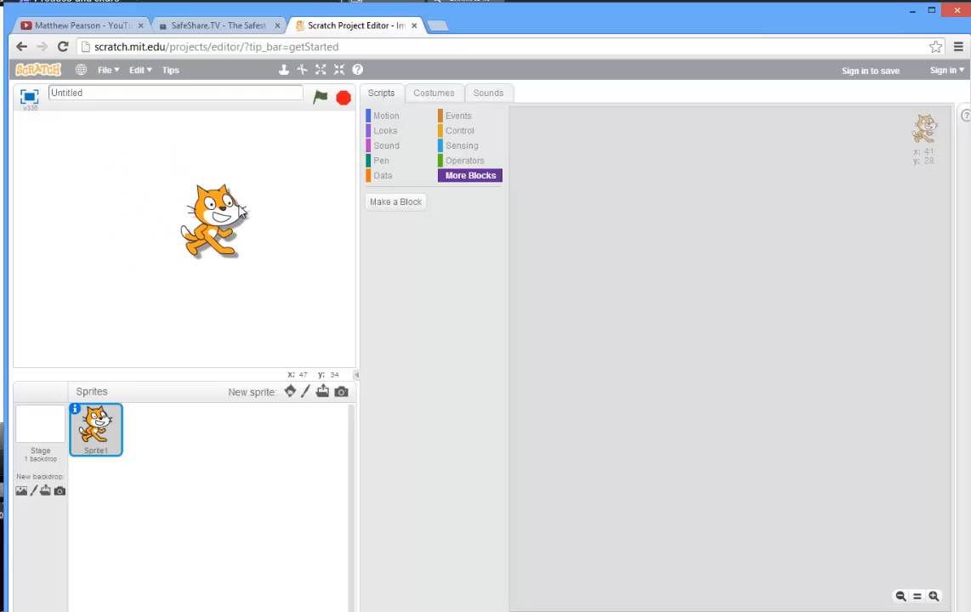
drag(218, 221, 259, 222)
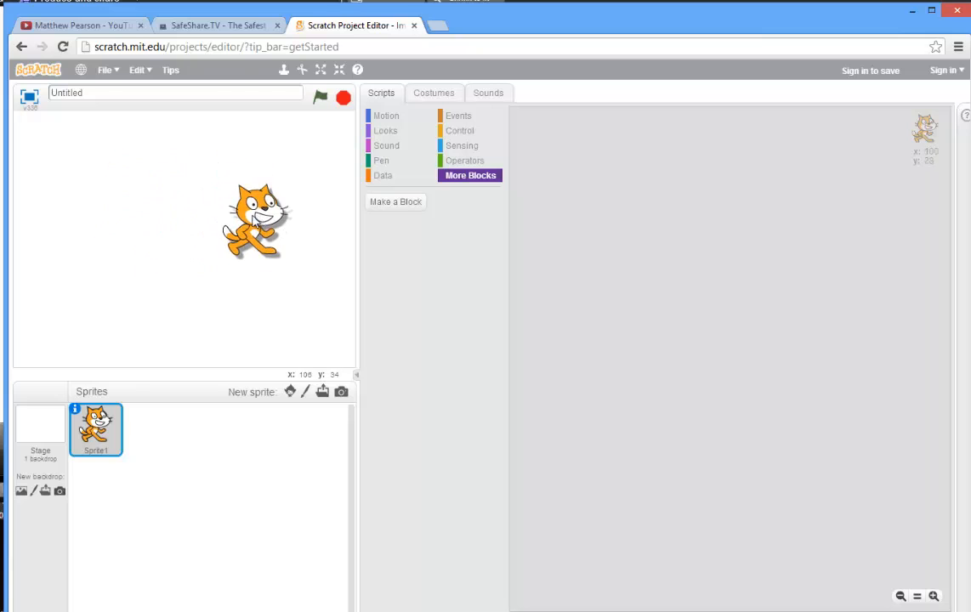
drag(255, 221, 195, 238)
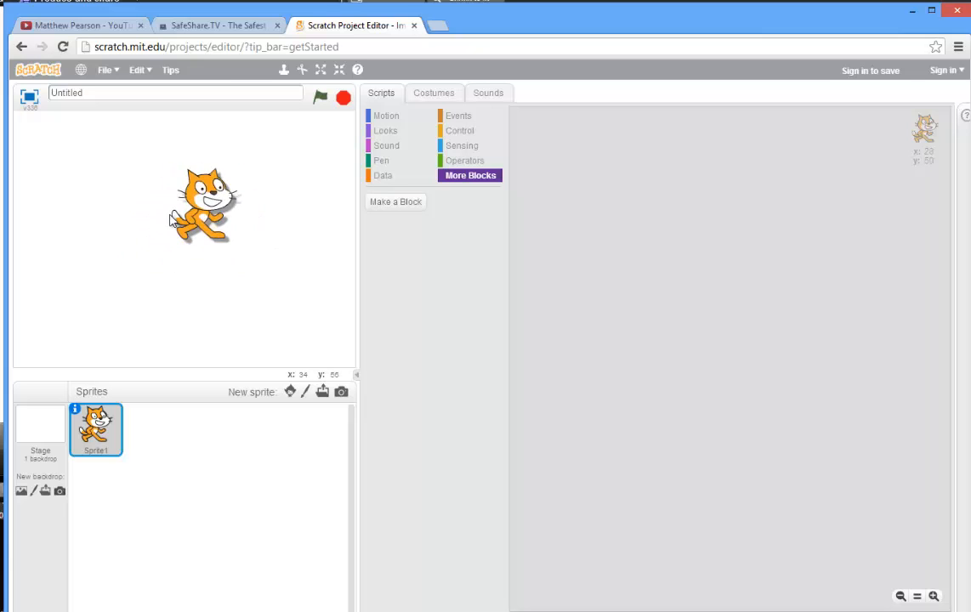
drag(204, 204, 189, 231)
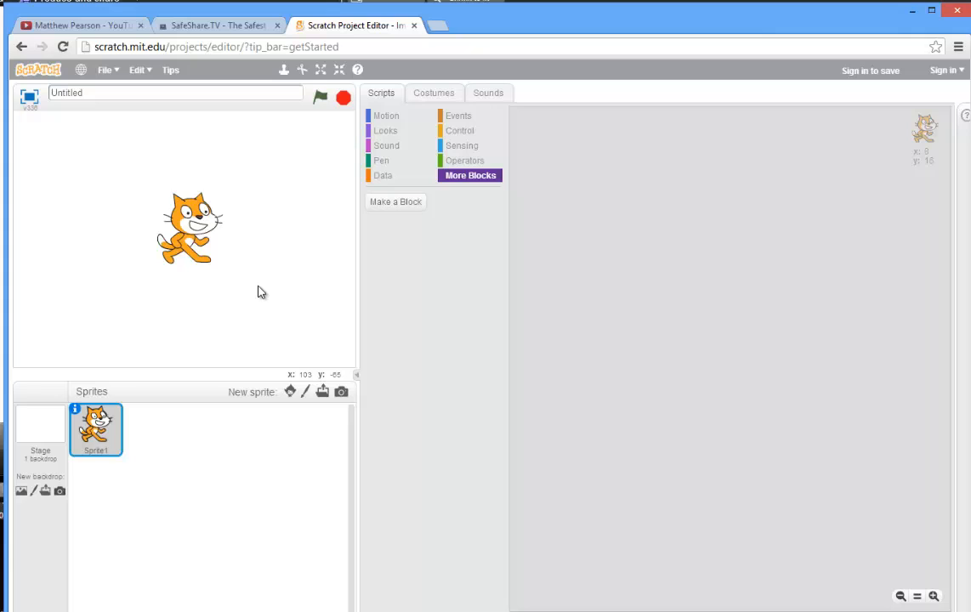
mouse_move(417, 250)
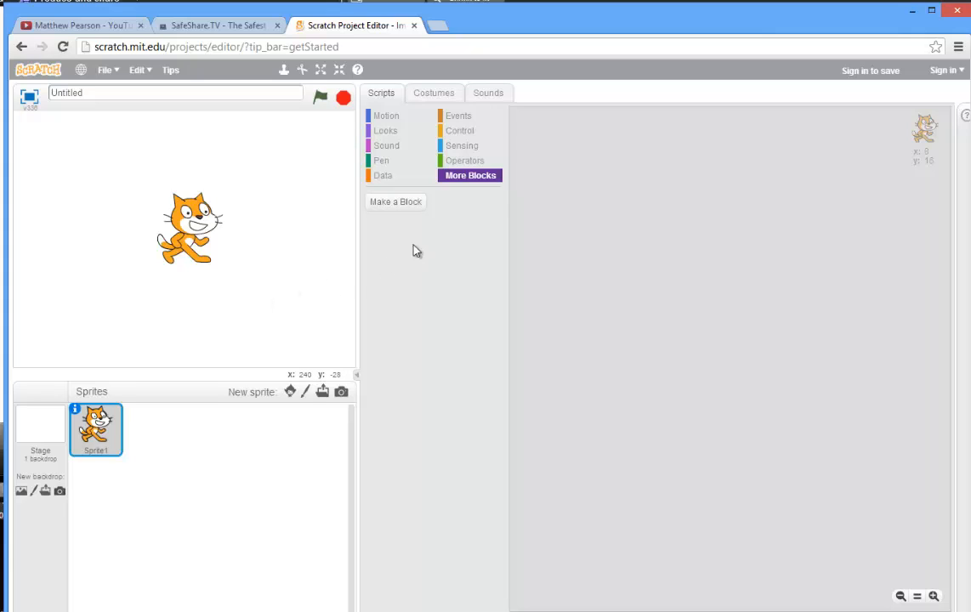
mouse_move(456, 136)
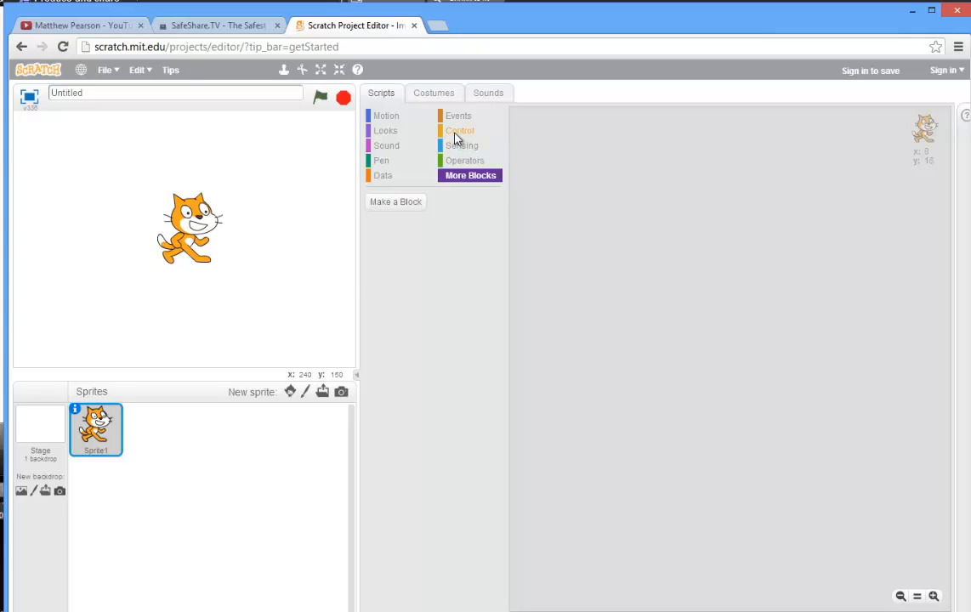
Place a 'when this sprite clicked' hat block from Events into the cat's scripts.
click(459, 129)
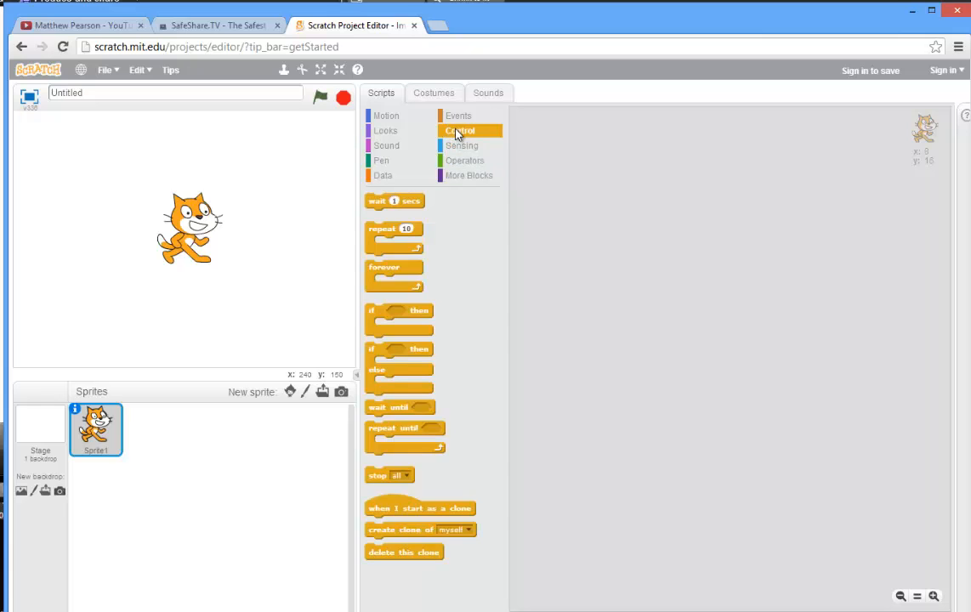
click(459, 116)
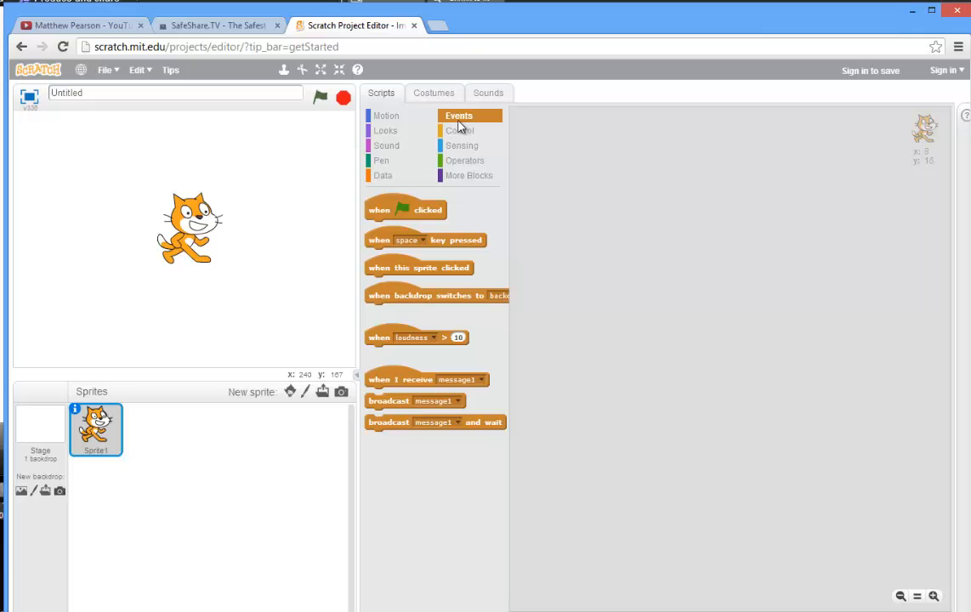
mouse_move(309, 356)
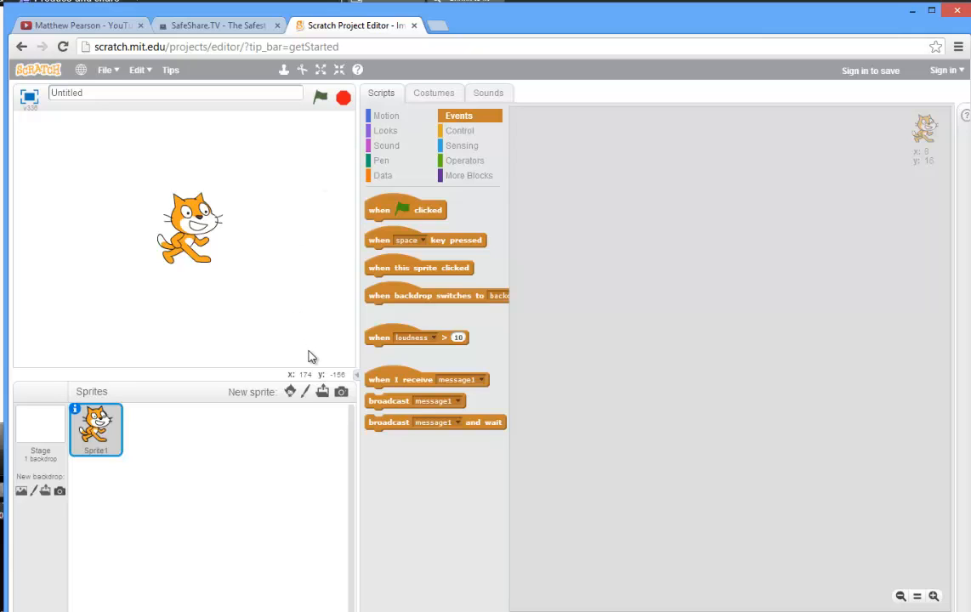
mouse_move(327, 352)
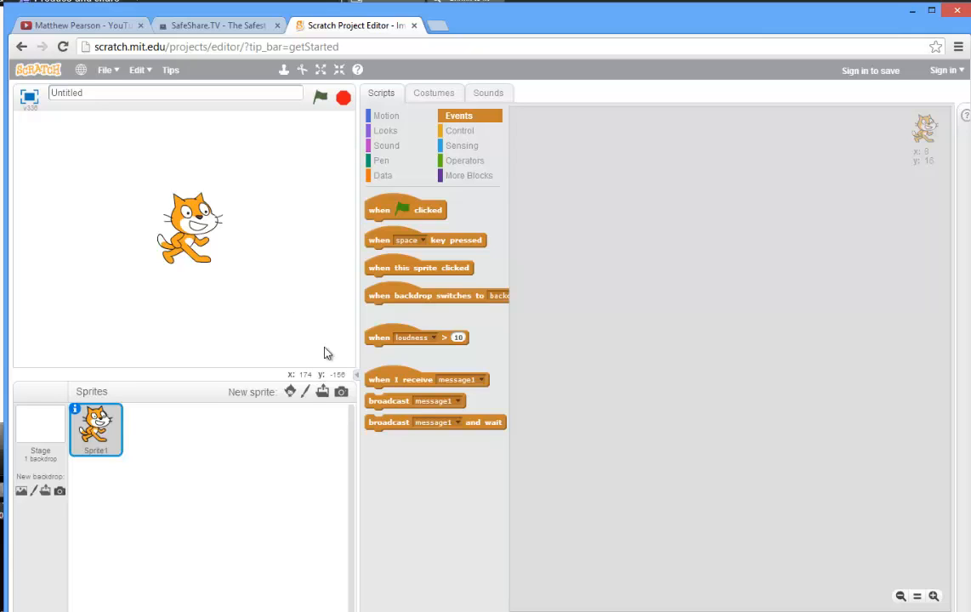
mouse_move(446, 270)
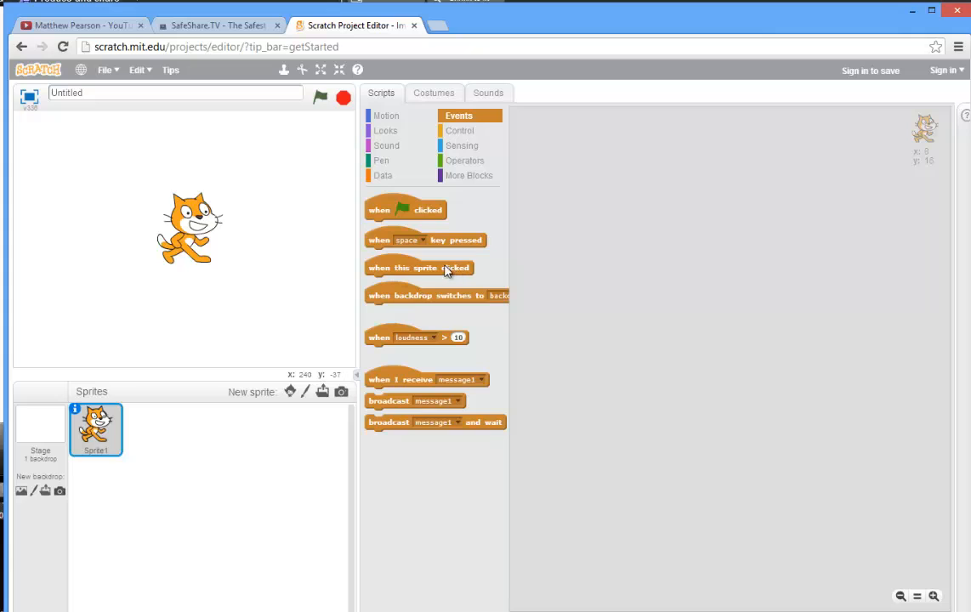
drag(418, 267, 607, 218)
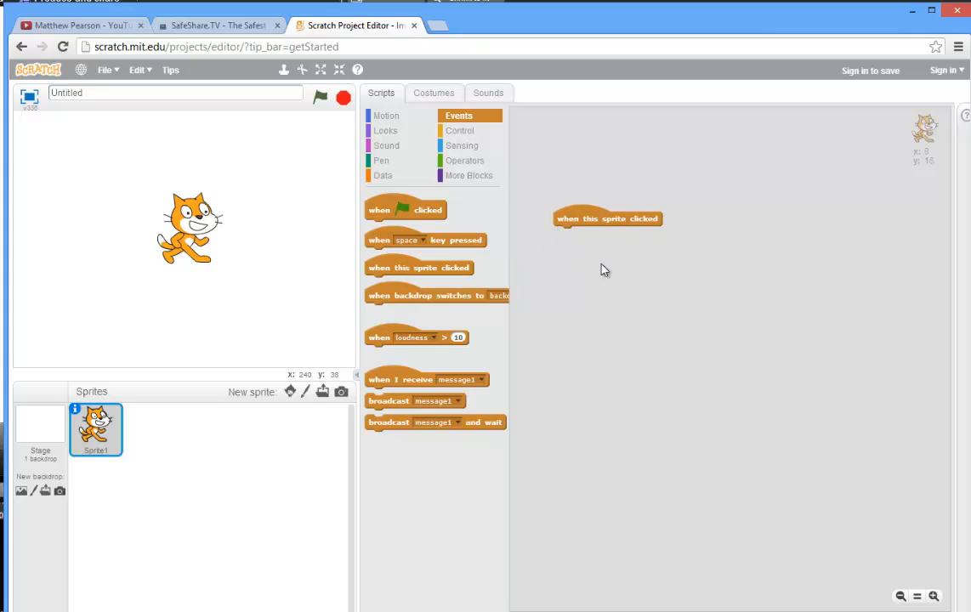
mouse_move(626, 223)
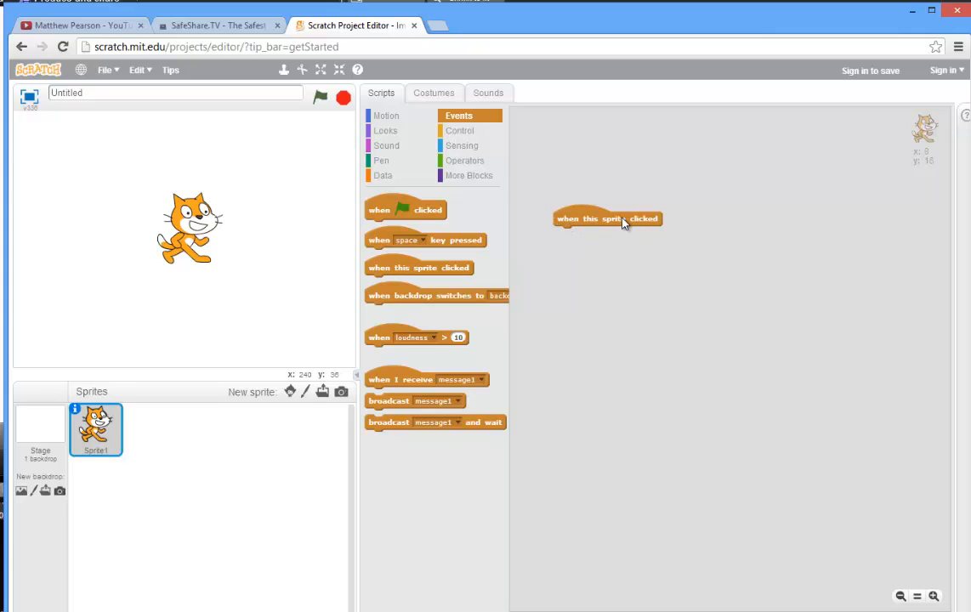
mouse_move(621, 280)
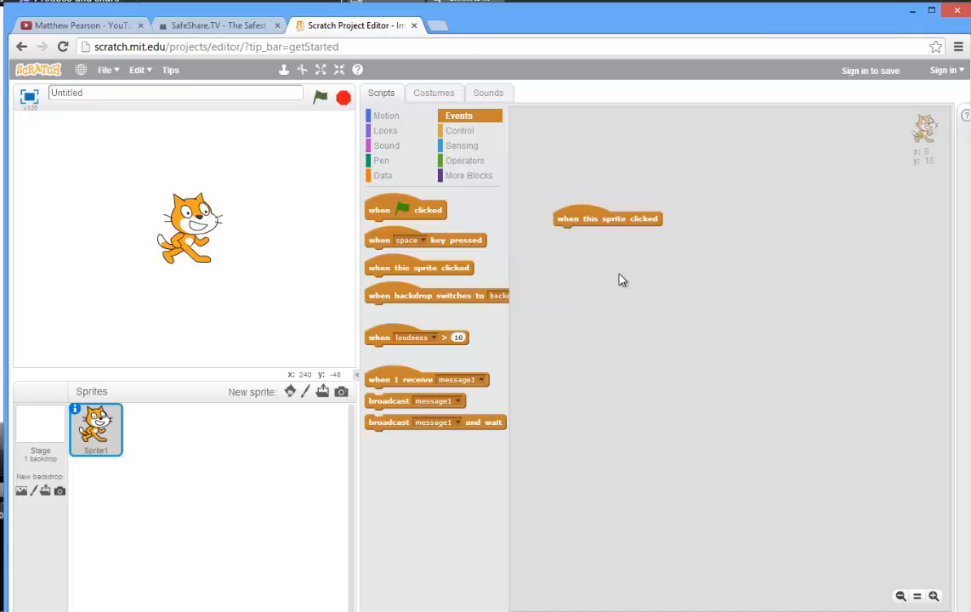
mouse_move(629, 276)
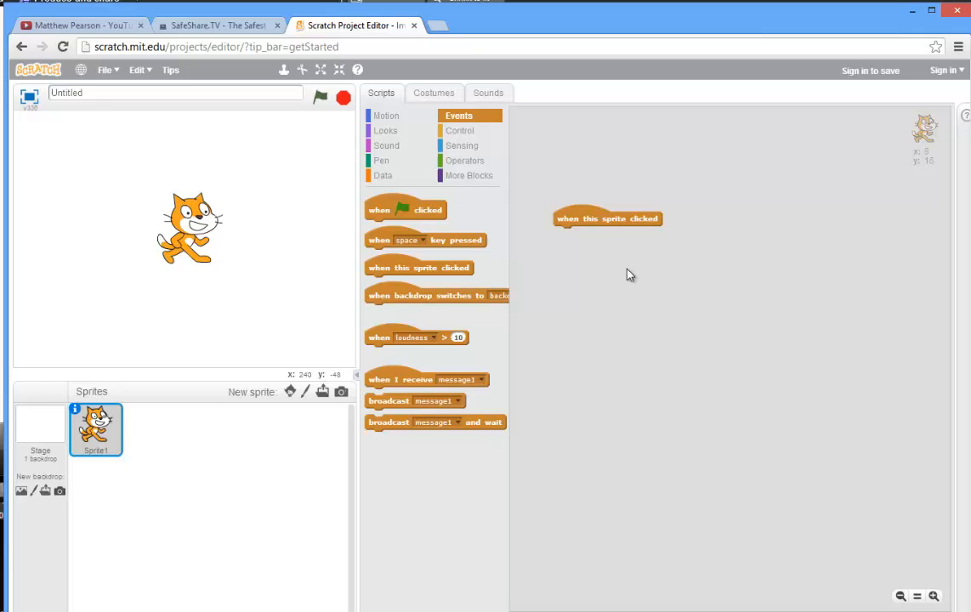
mouse_move(570, 236)
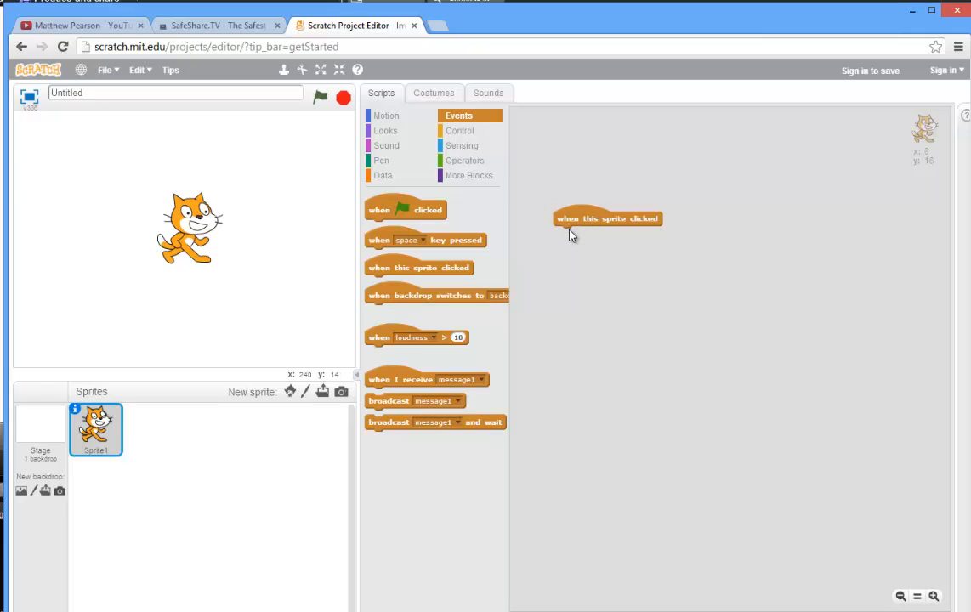
mouse_move(562, 231)
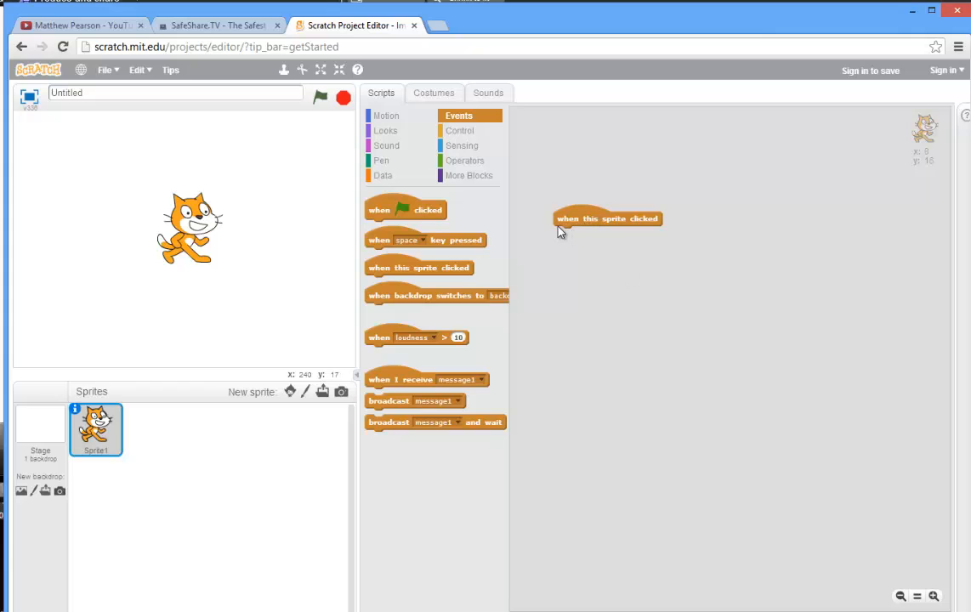
mouse_move(388, 146)
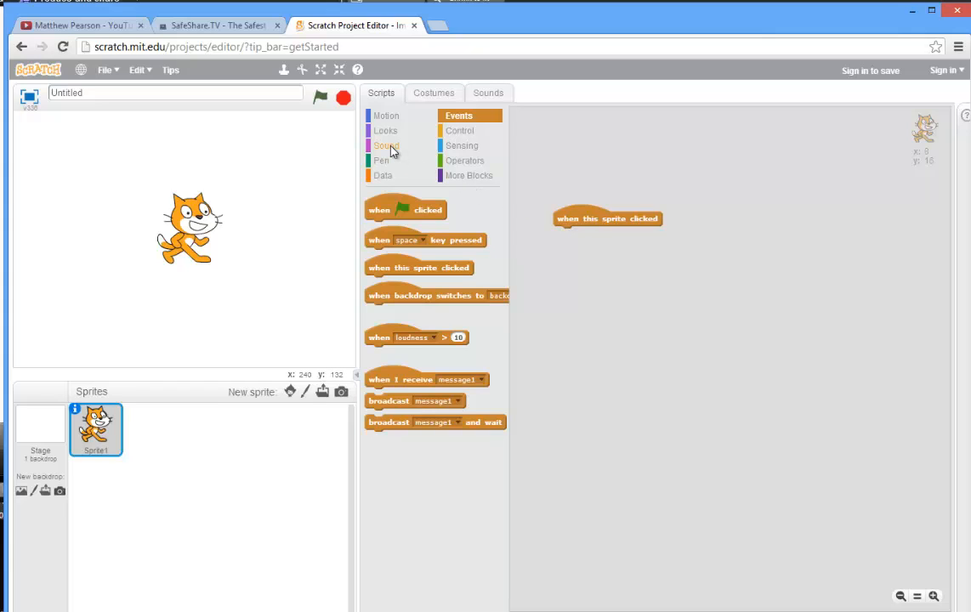
Snap a 'play sound meow' block beneath the 'when this sprite clicked' hat.
click(388, 146)
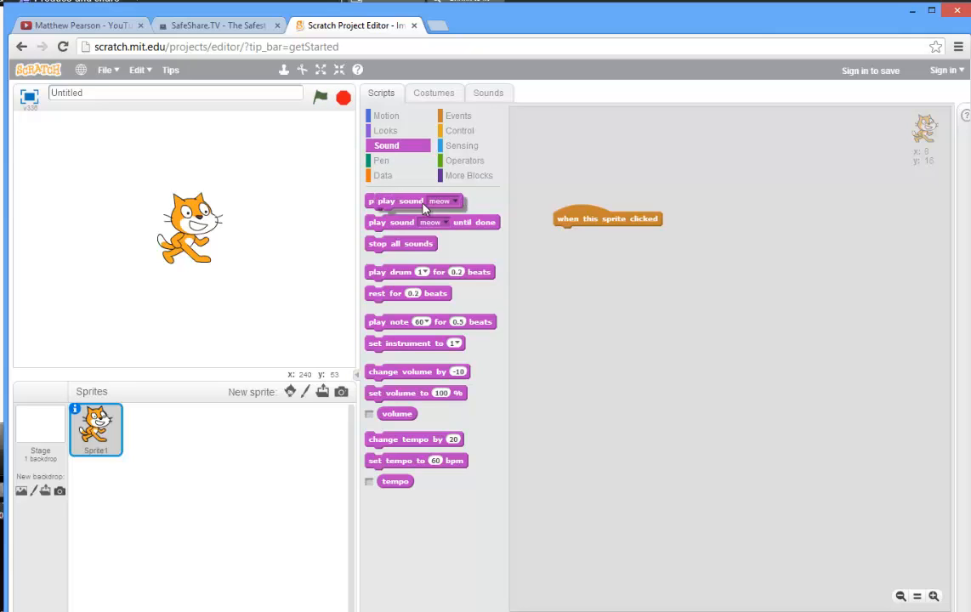
drag(411, 201, 599, 242)
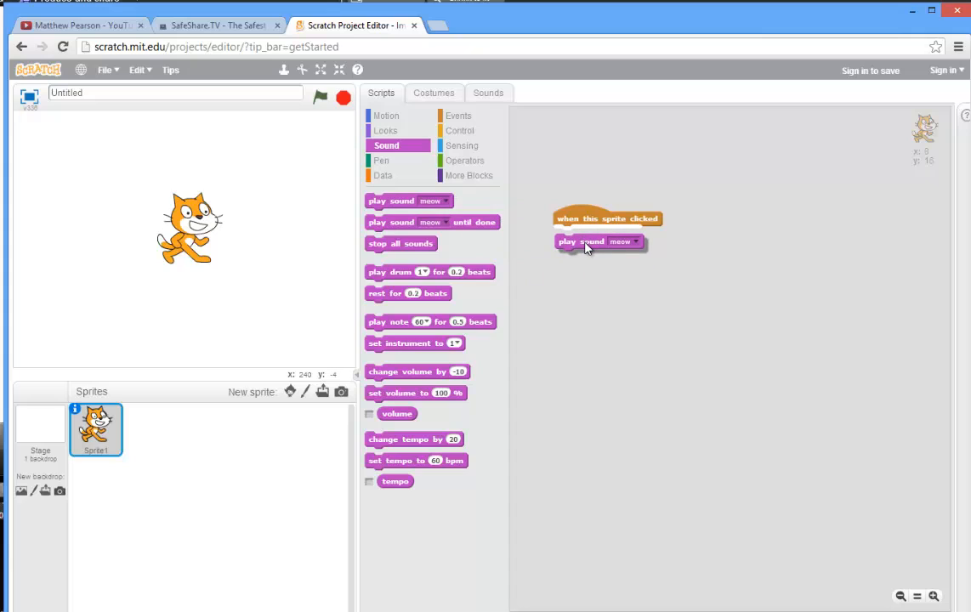
drag(599, 241, 598, 235)
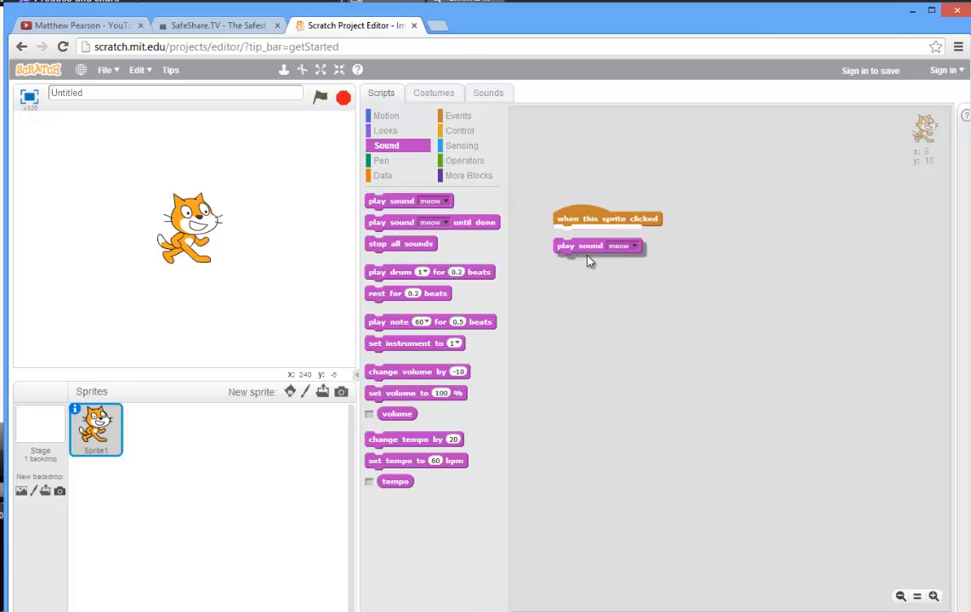
drag(598, 245, 599, 235)
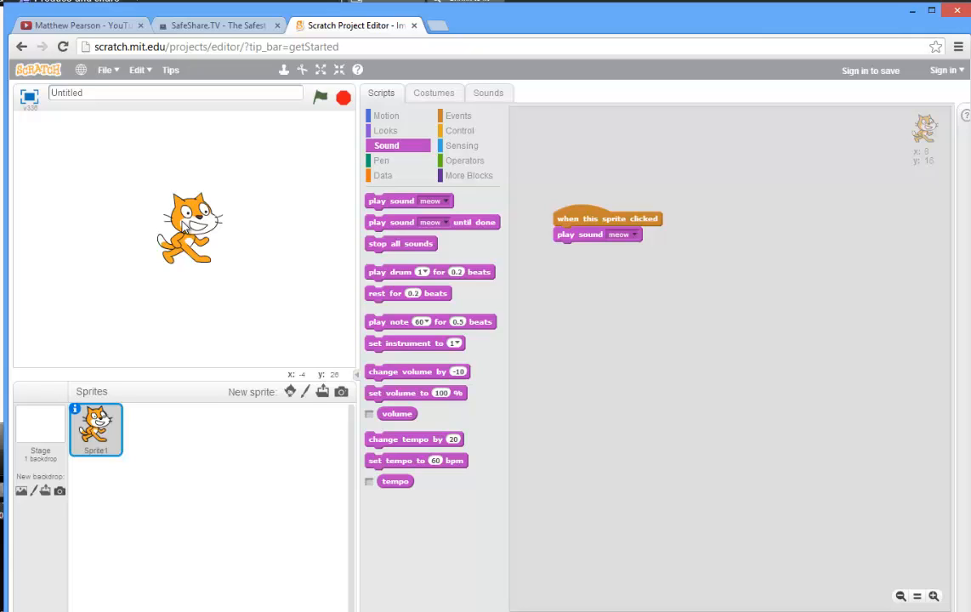
mouse_move(214, 232)
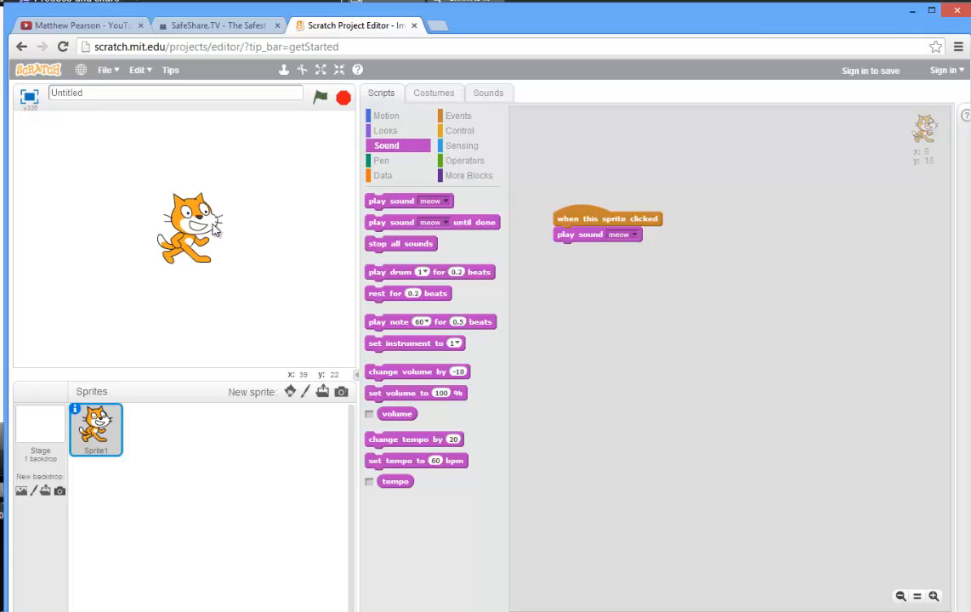
mouse_move(238, 229)
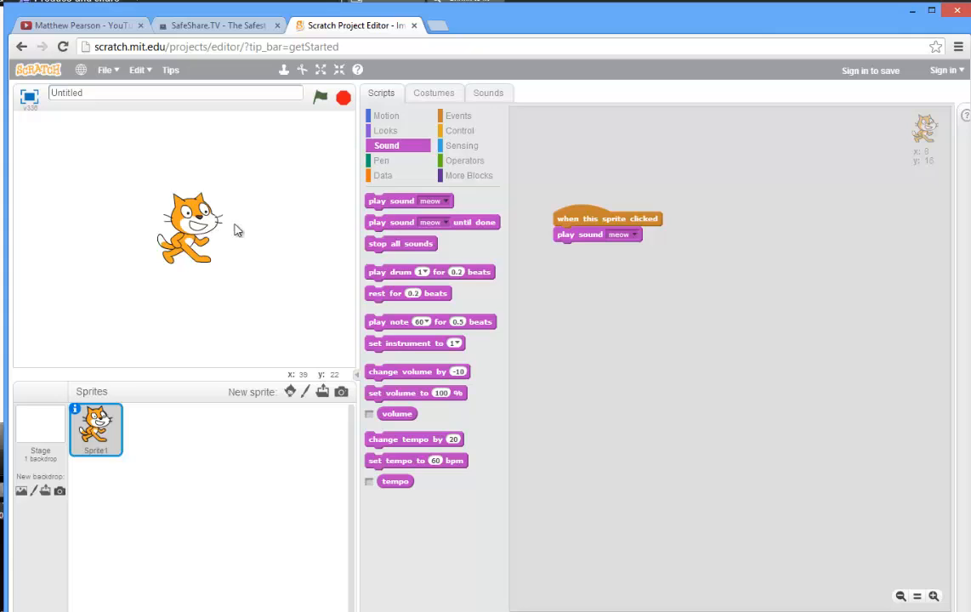
mouse_move(299, 221)
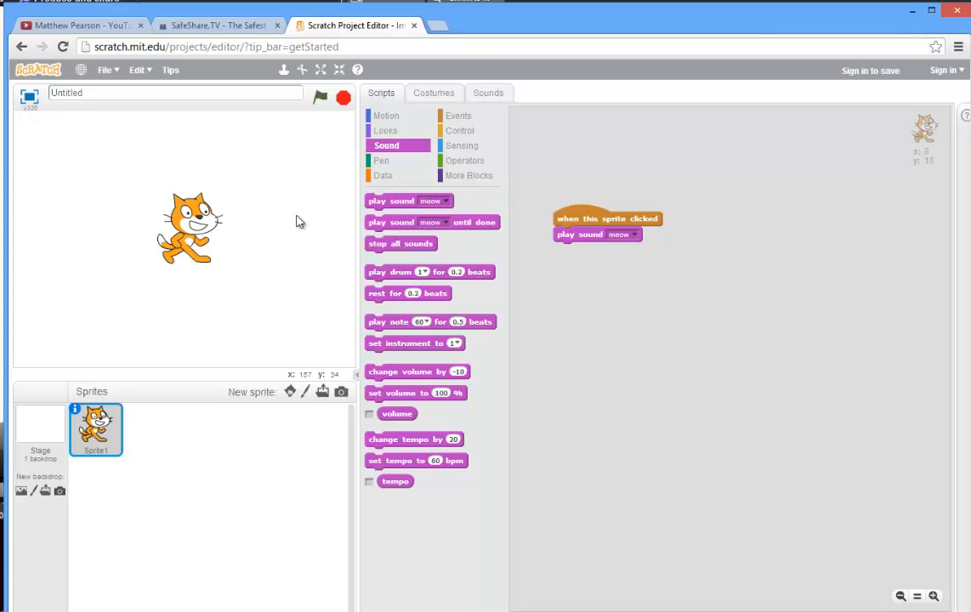
click(385, 129)
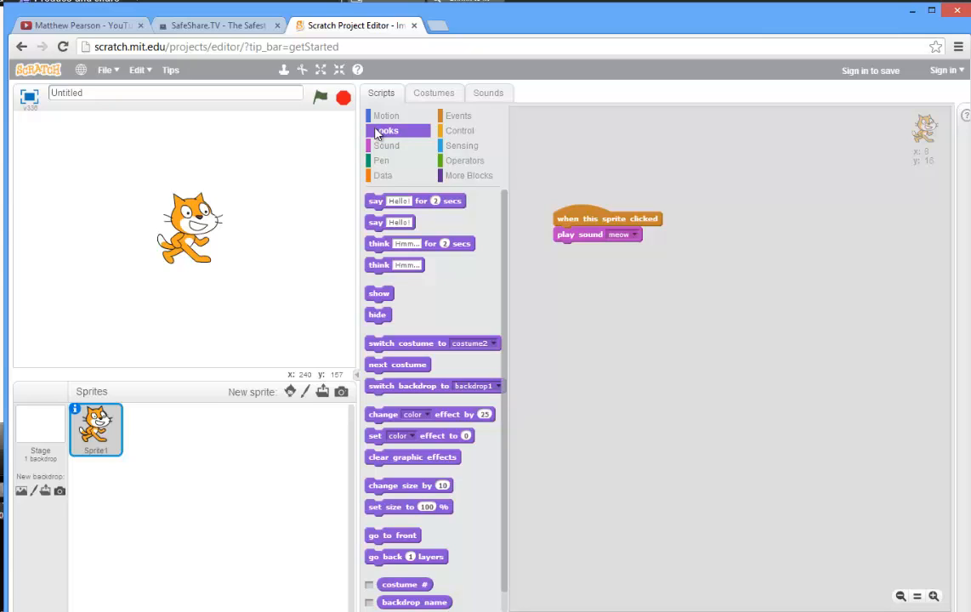
mouse_move(513, 252)
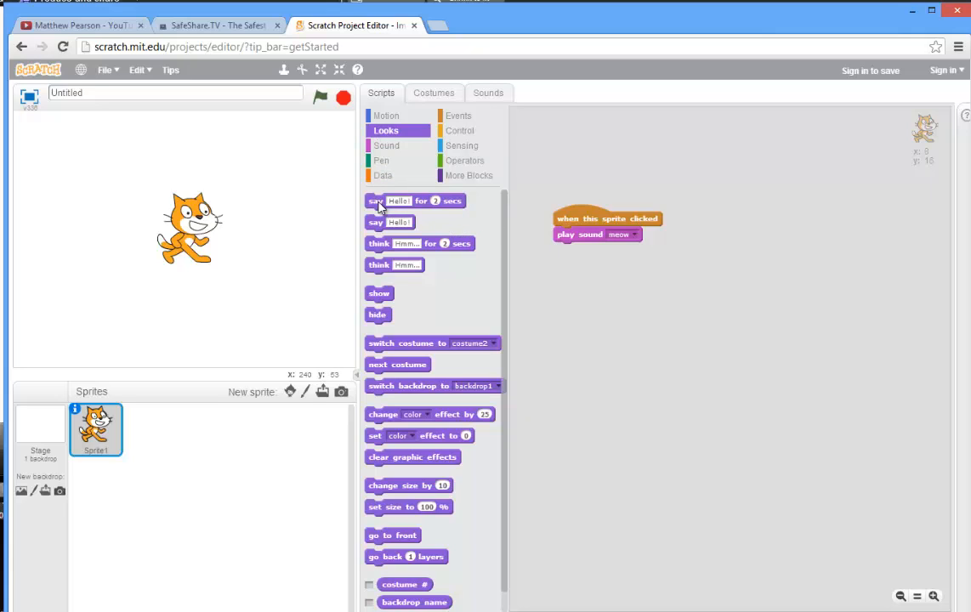
Add a say block under the meow with message 'Hello! I'm a cool cat!' and adjust its seconds.
drag(415, 200, 604, 248)
text(Hello! I'm a cool)
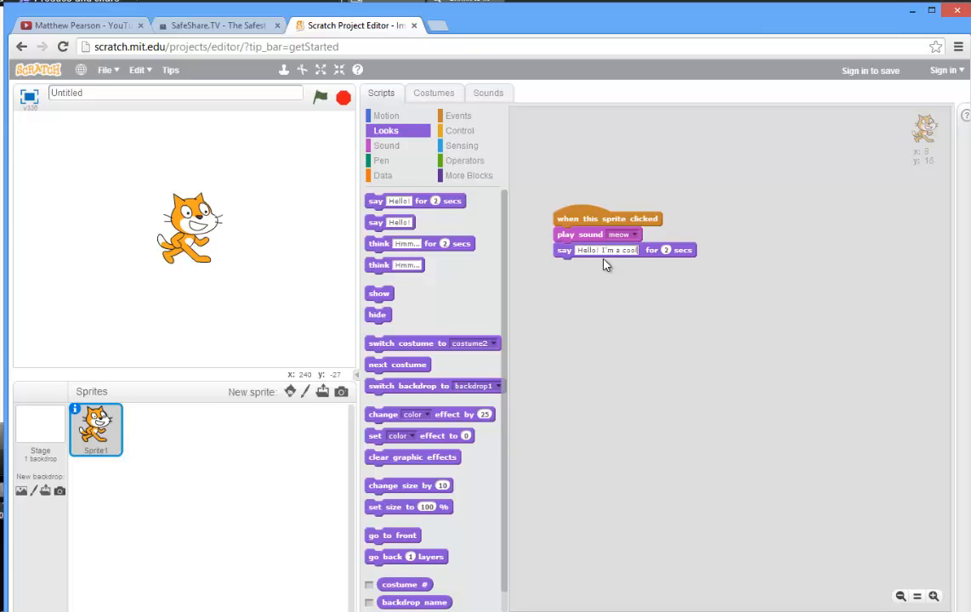
text(cat!)
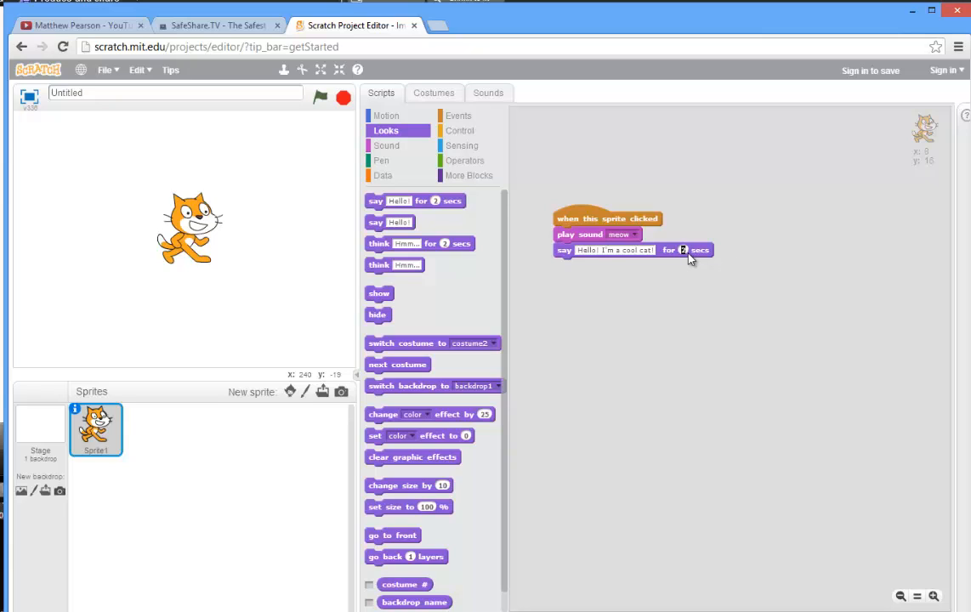
click(682, 250)
text(5)
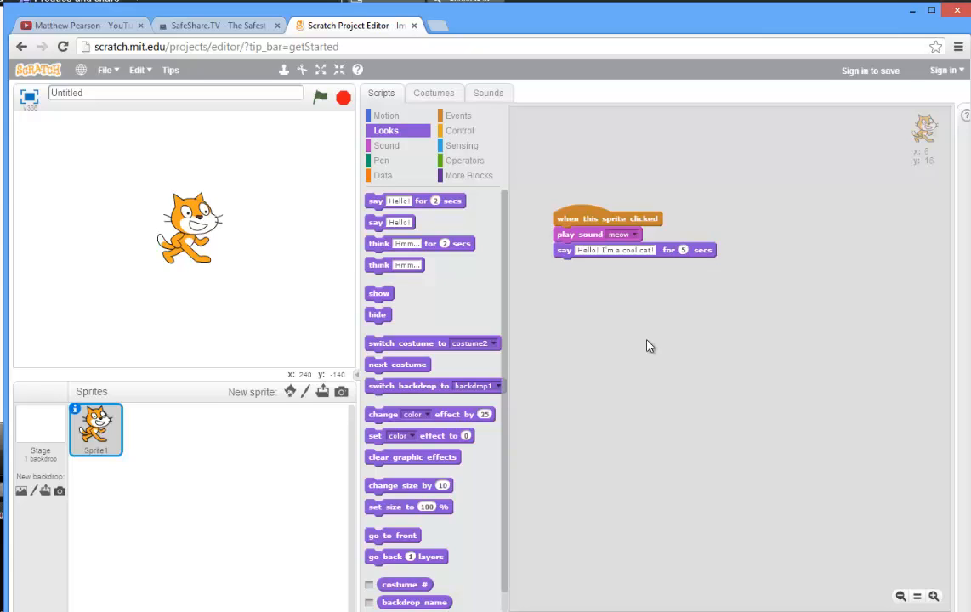
mouse_move(560, 272)
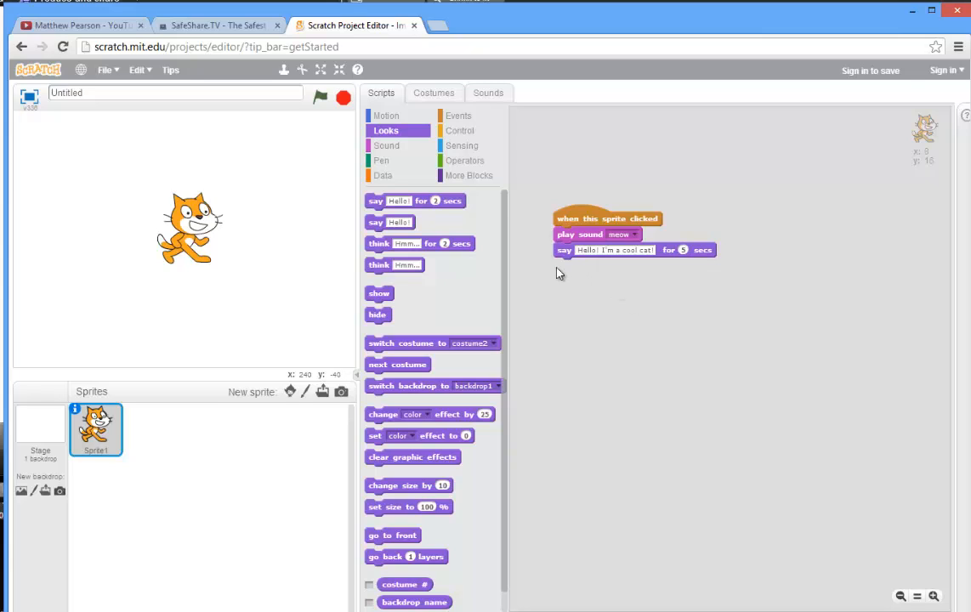
mouse_move(602, 296)
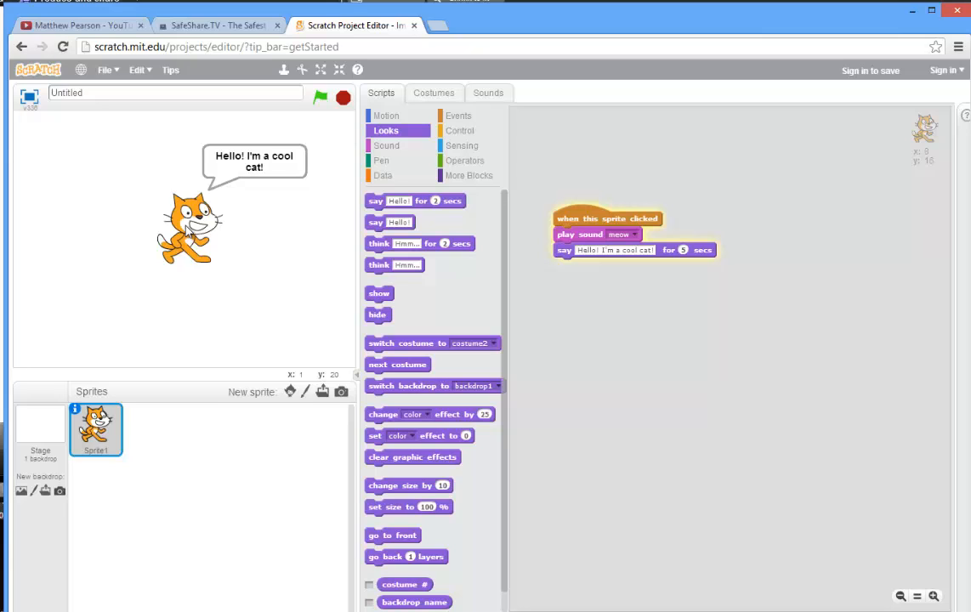
click(343, 96)
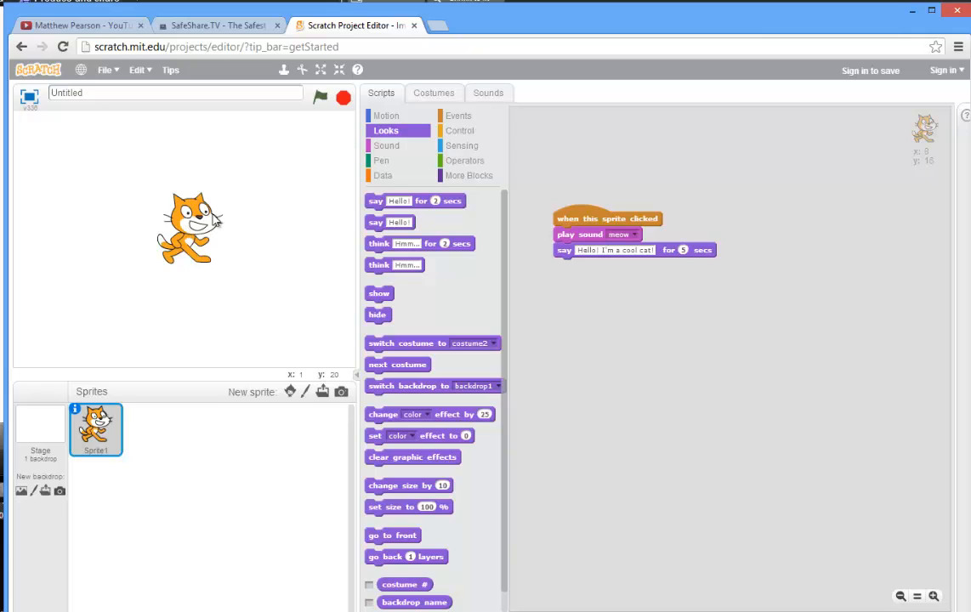
click(103, 69)
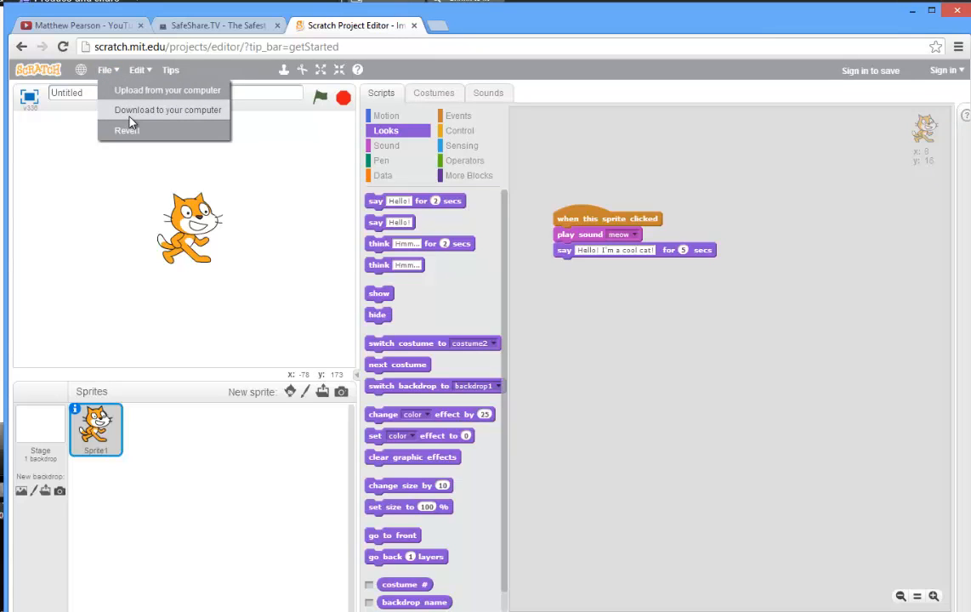
Download the project to the Desktop as cat1.sb.
click(166, 108)
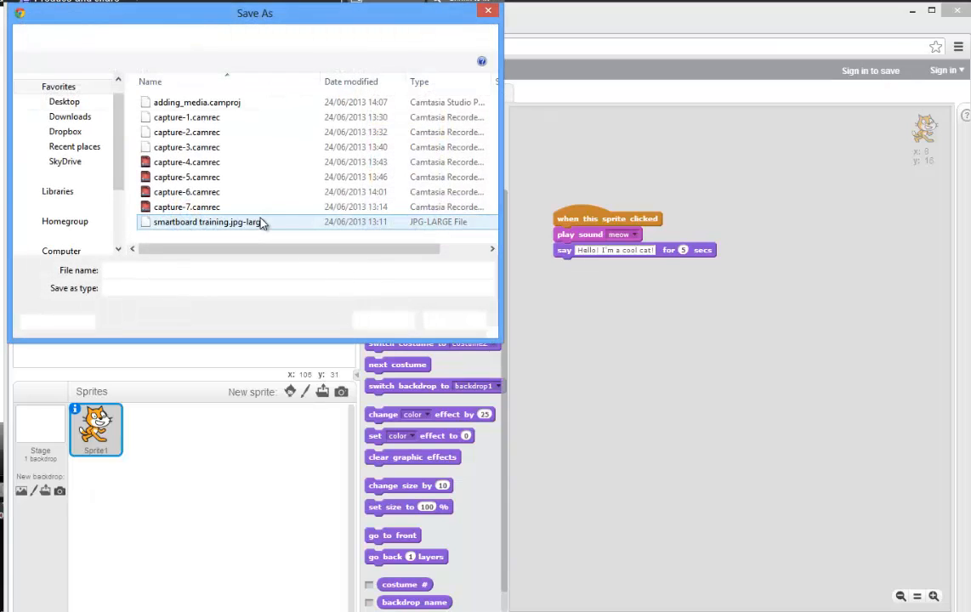
click(64, 102)
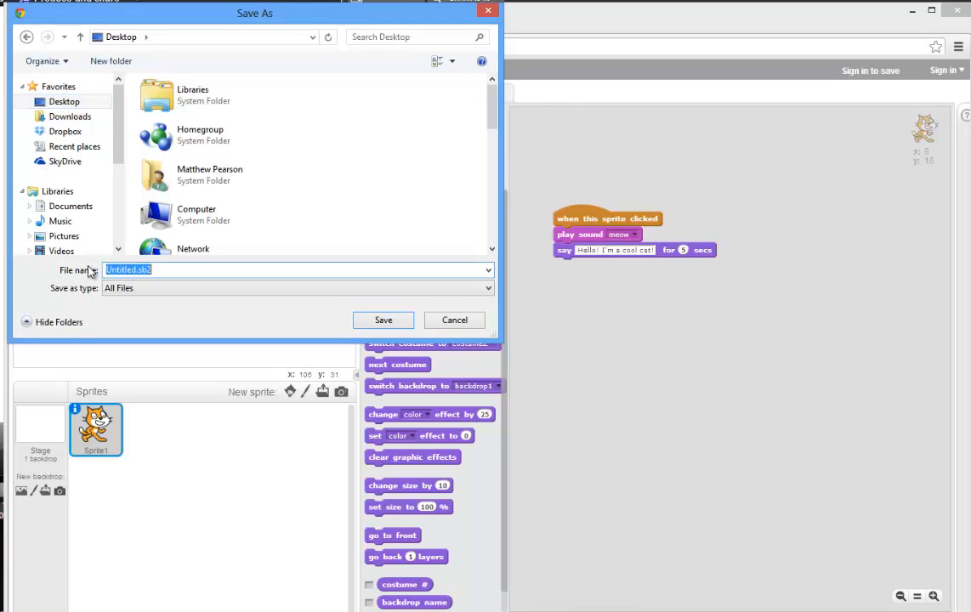
text(cat1)
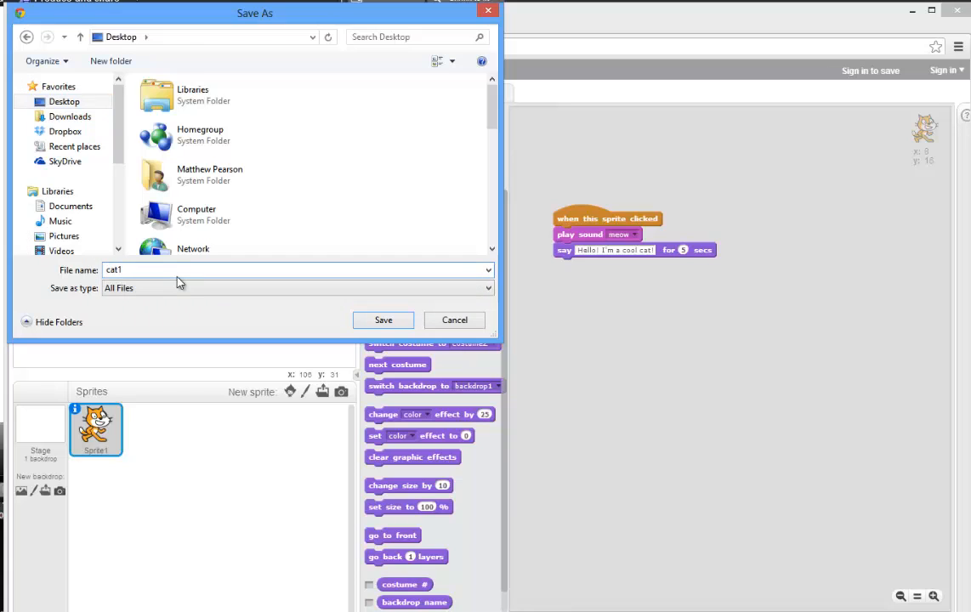
text(.sb)
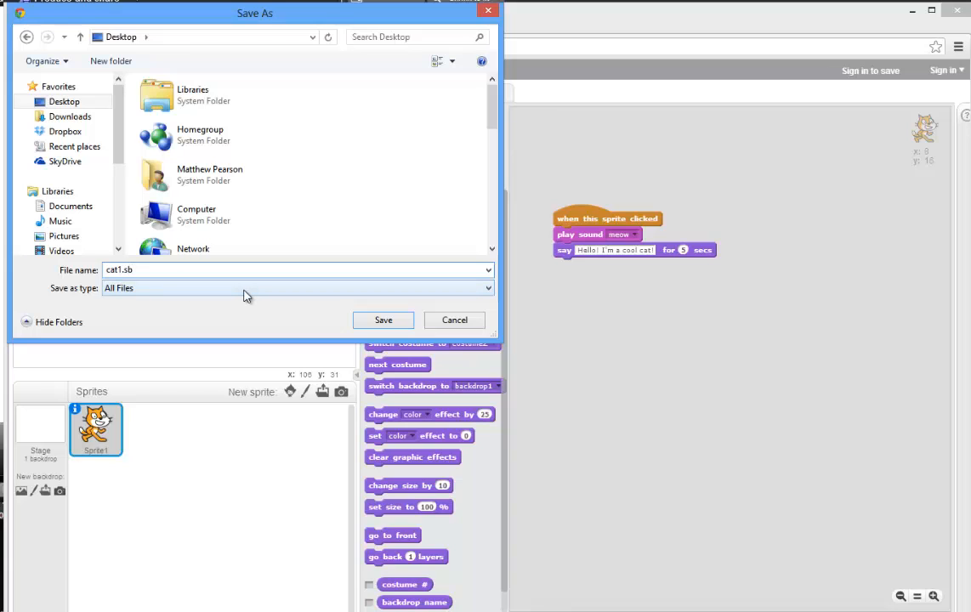
mouse_move(417, 357)
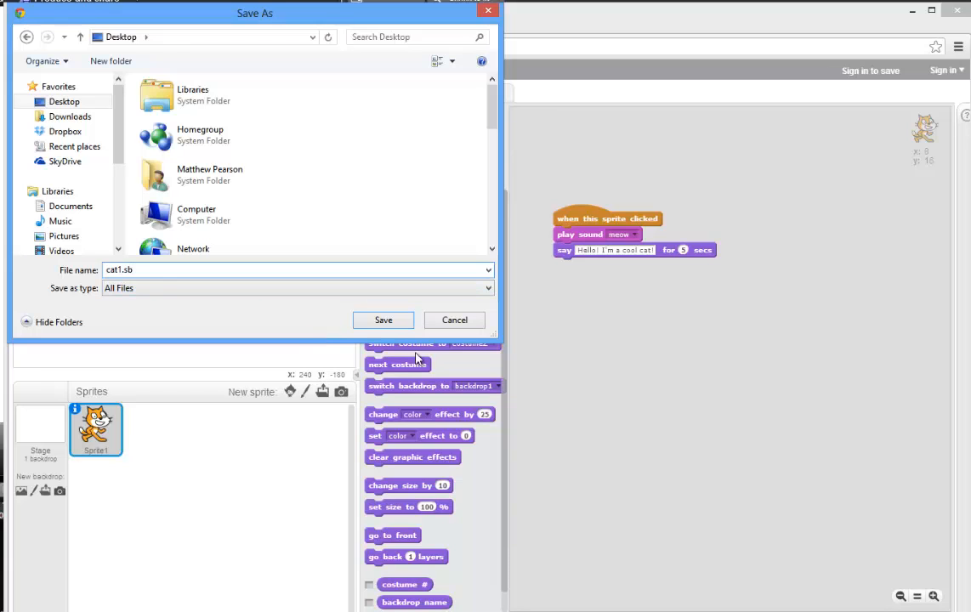
click(383, 320)
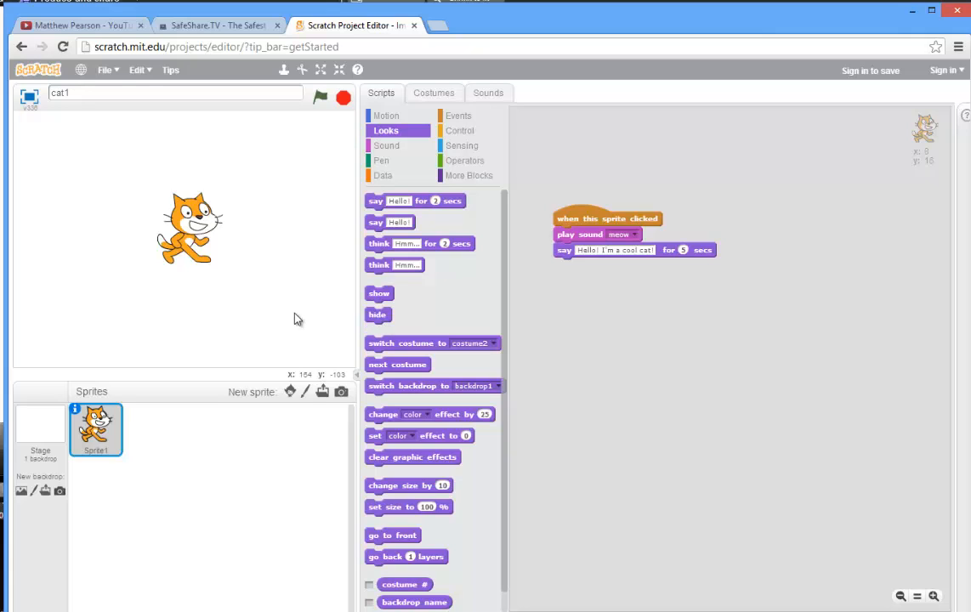
click(103, 70)
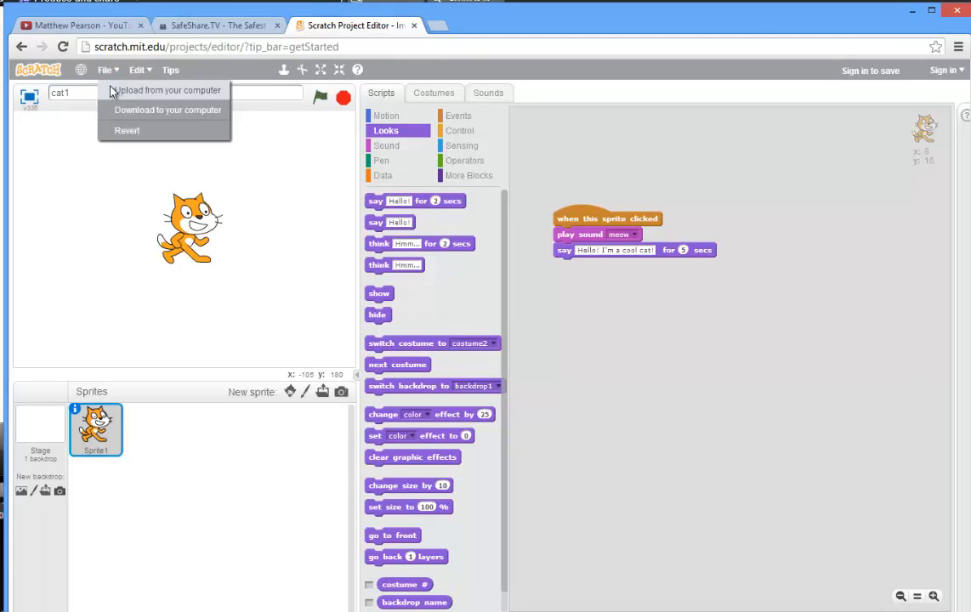
mouse_move(117, 97)
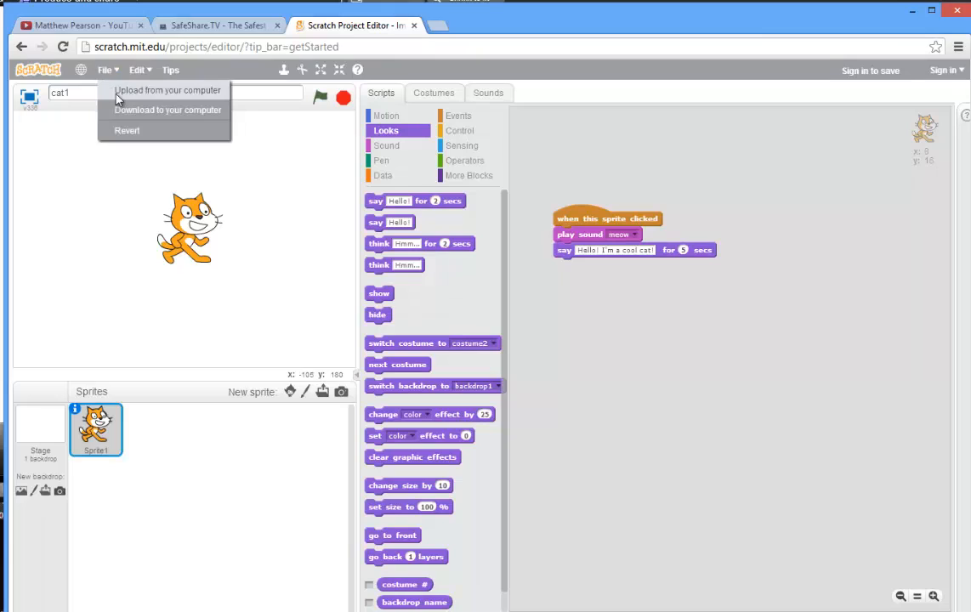
click(116, 299)
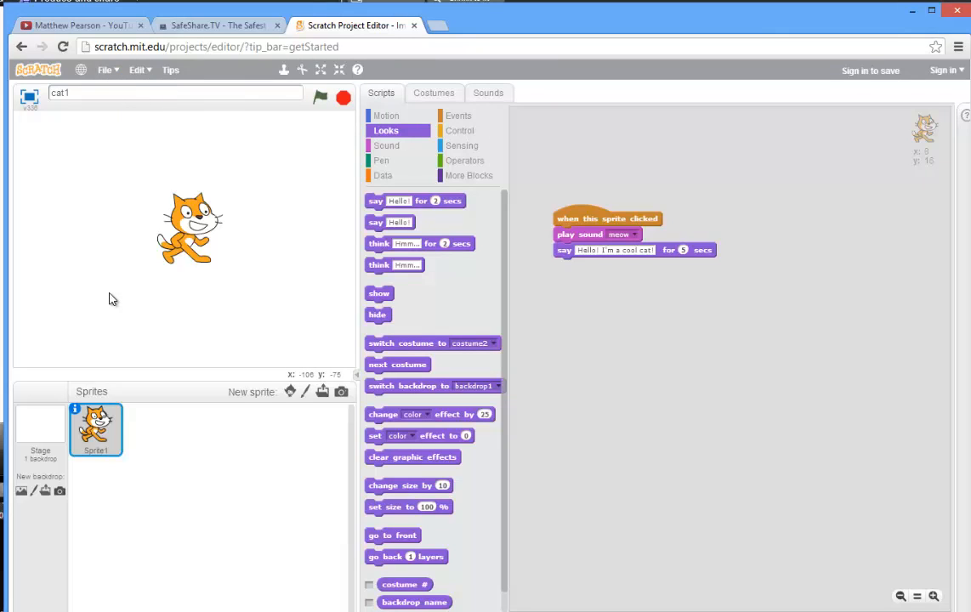